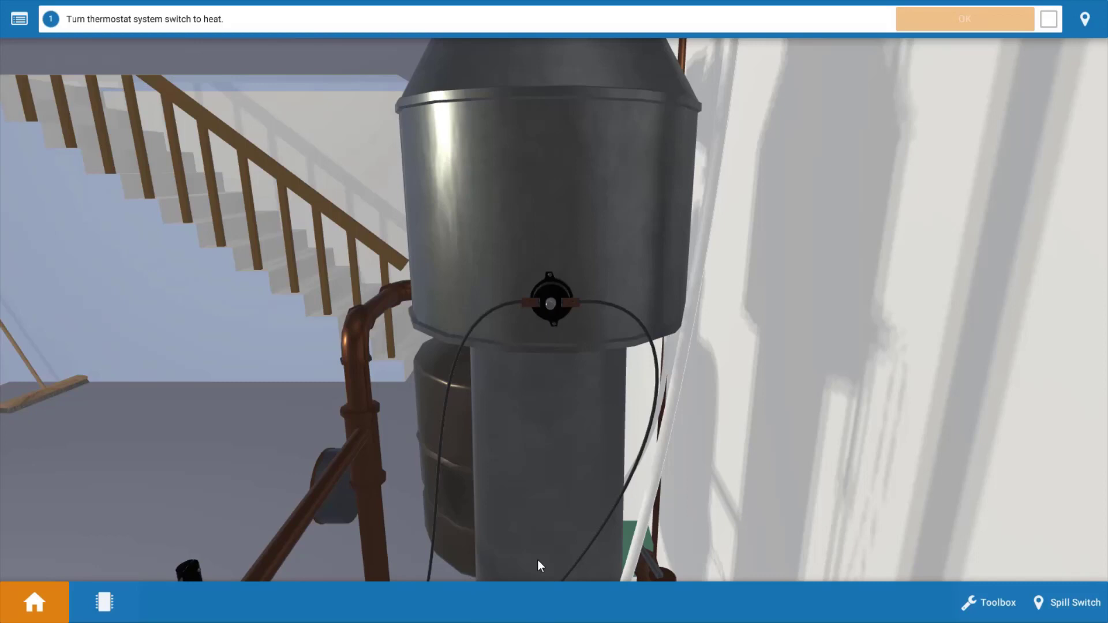
mouse_move(546, 319)
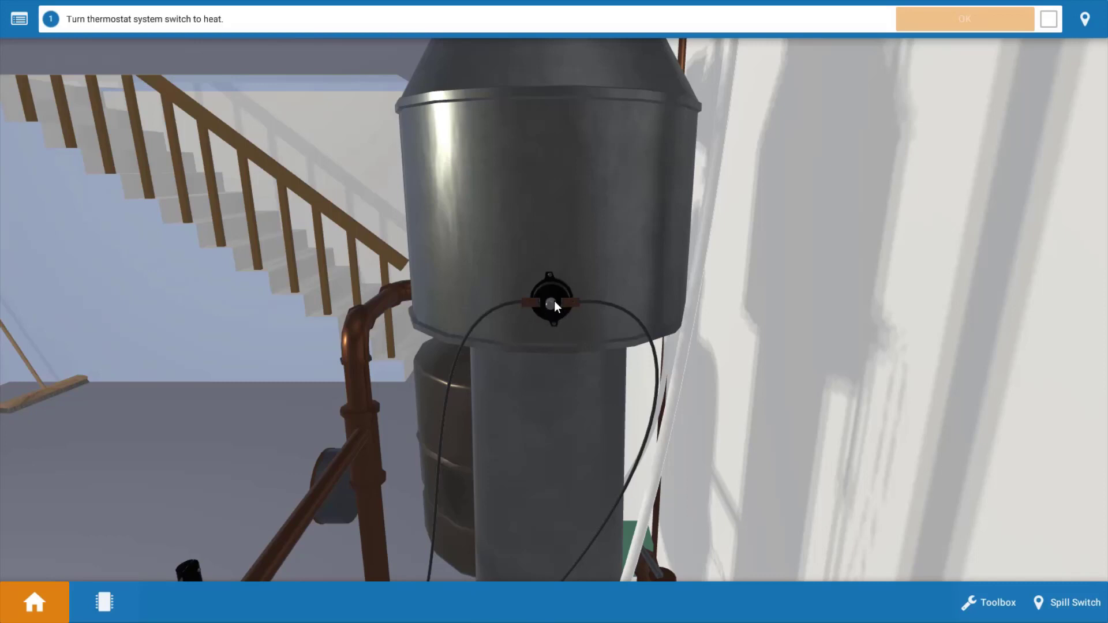
mouse_move(609, 338)
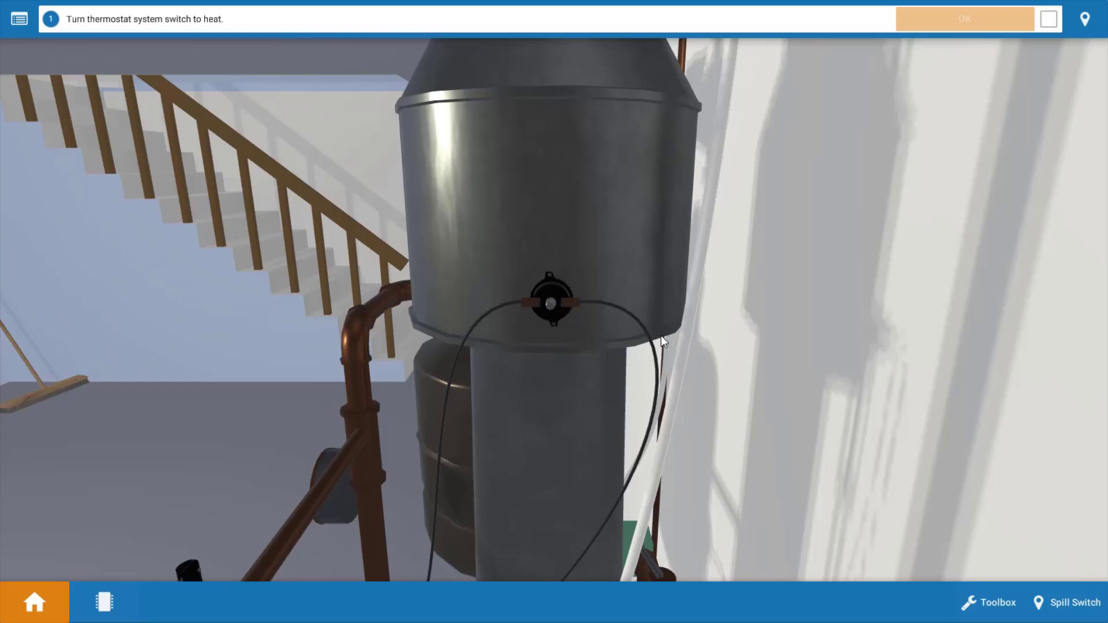
mouse_move(633, 310)
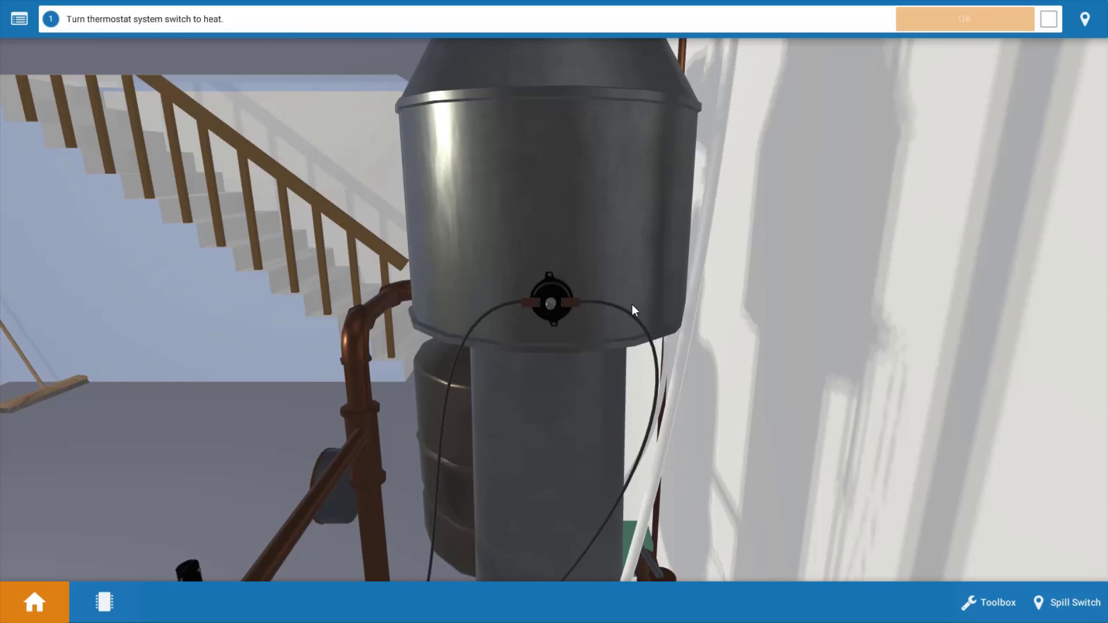
mouse_move(678, 377)
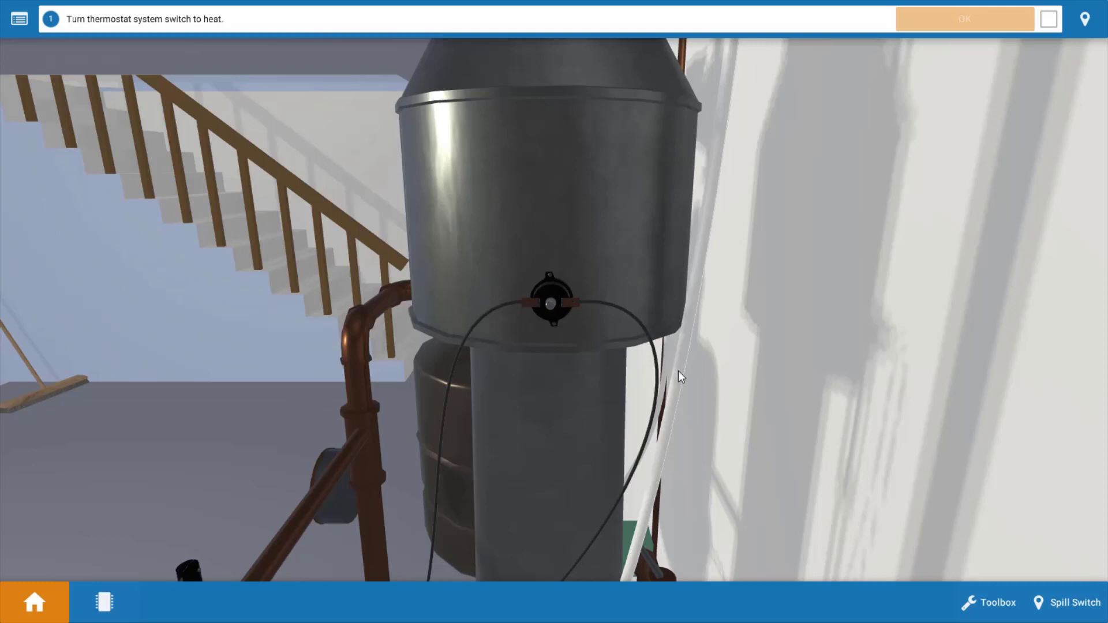
mouse_move(633, 333)
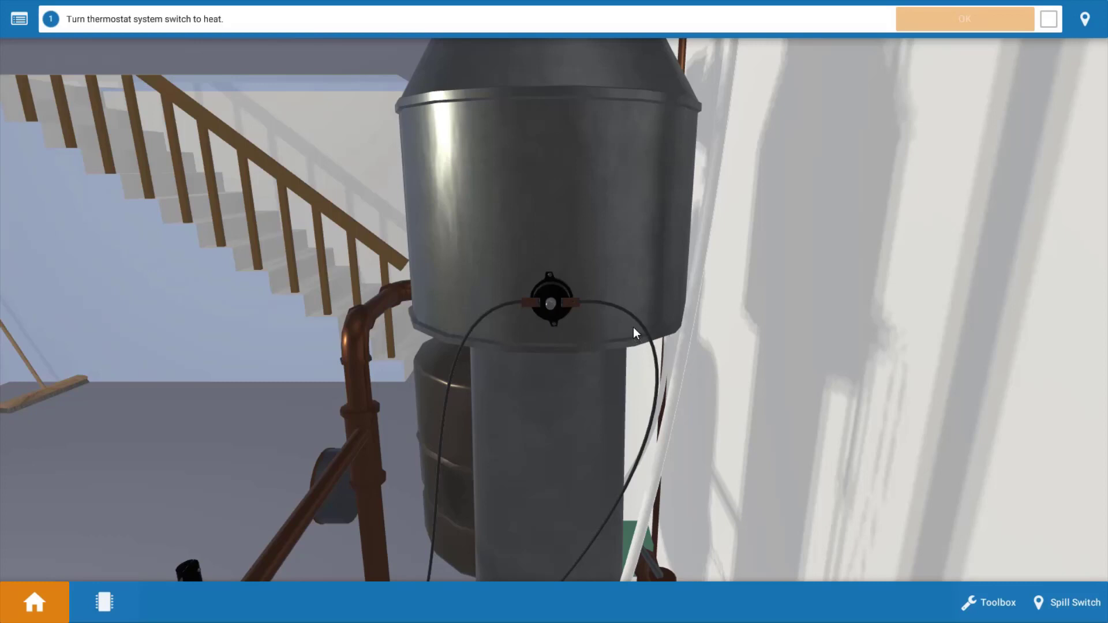
mouse_move(728, 352)
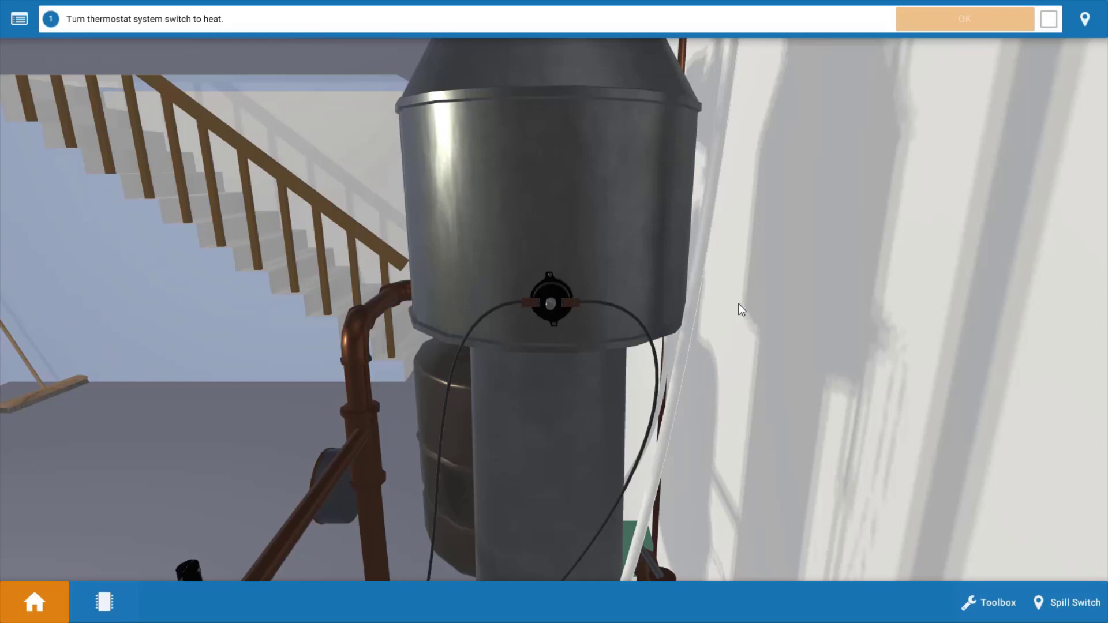
mouse_move(763, 362)
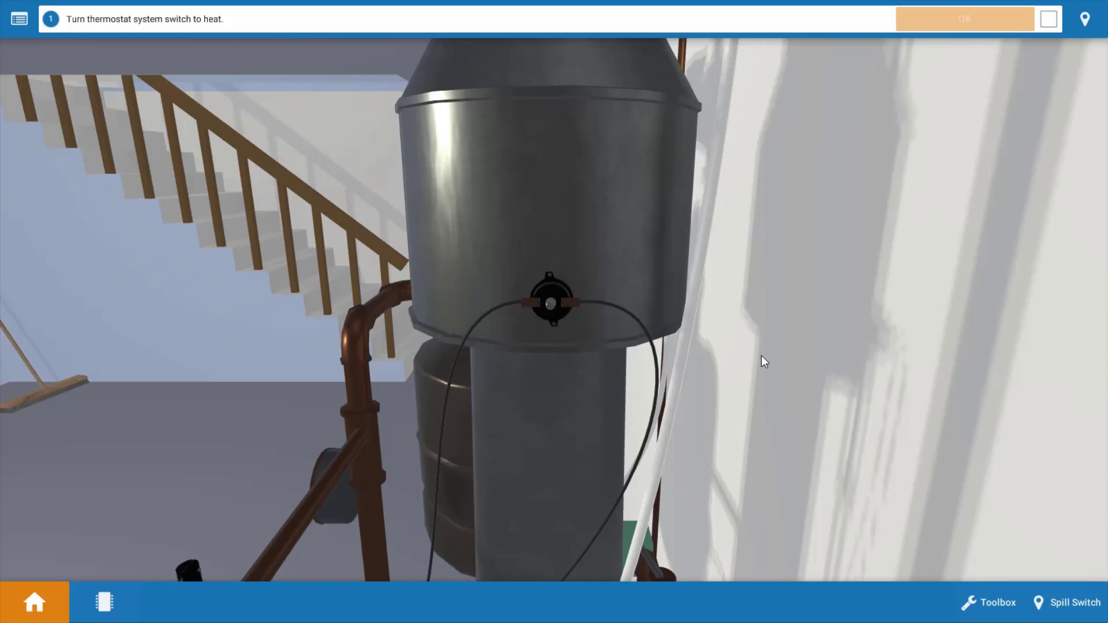
mouse_move(790, 507)
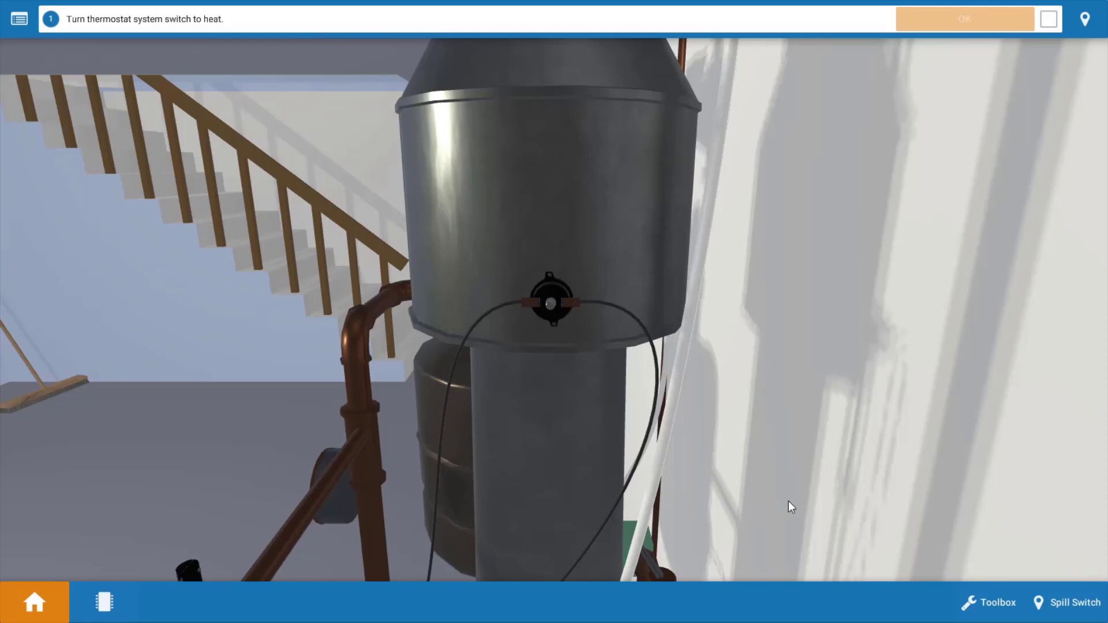
mouse_move(943, 523)
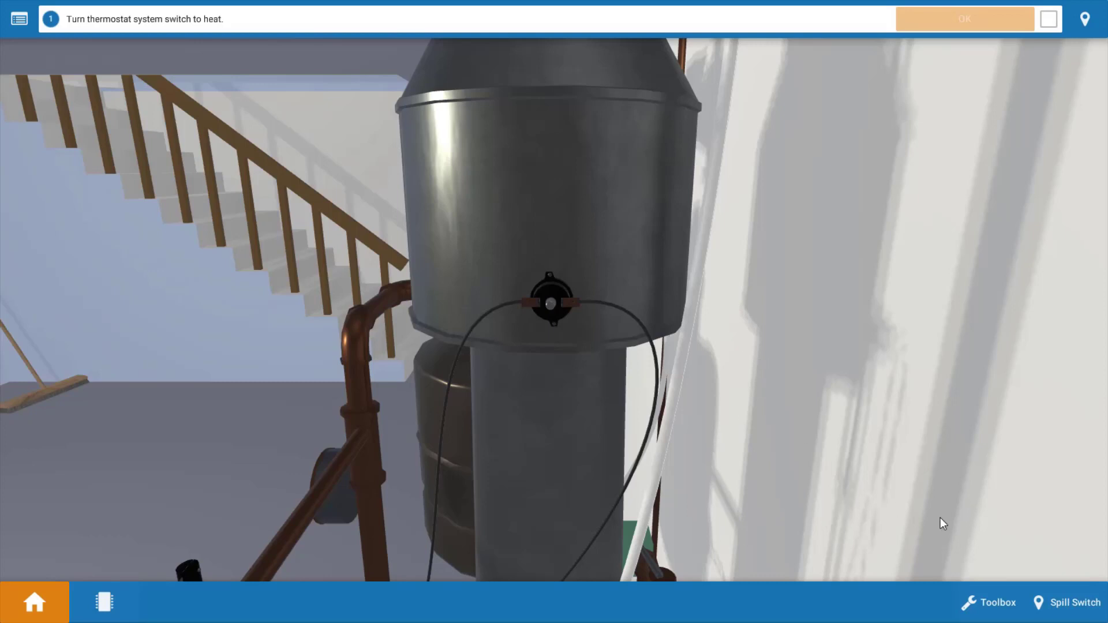
mouse_move(838, 400)
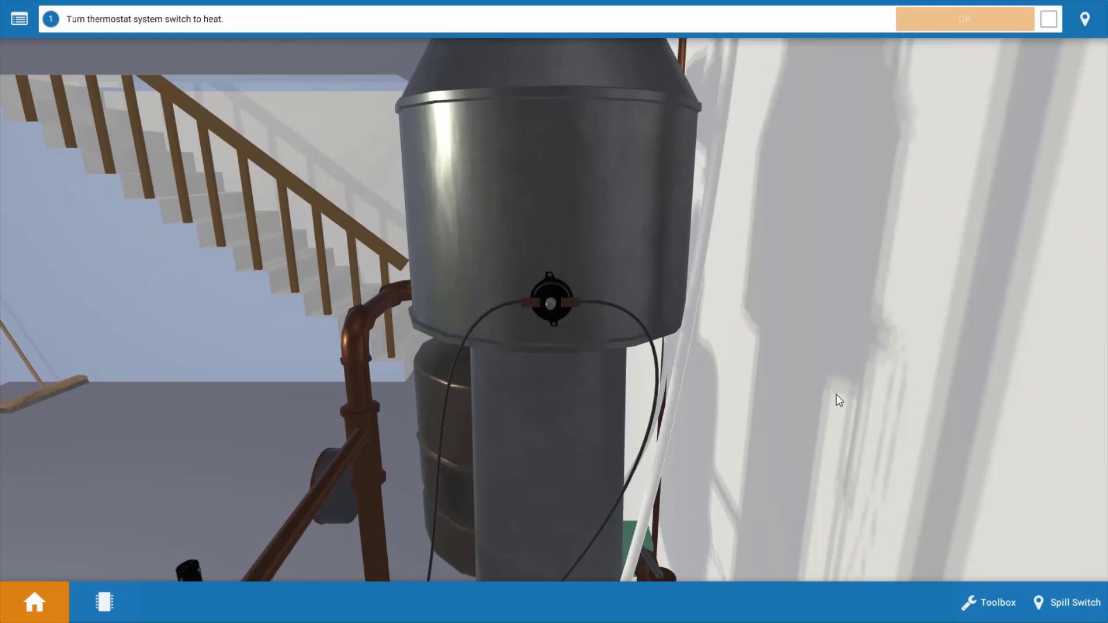
mouse_move(694, 391)
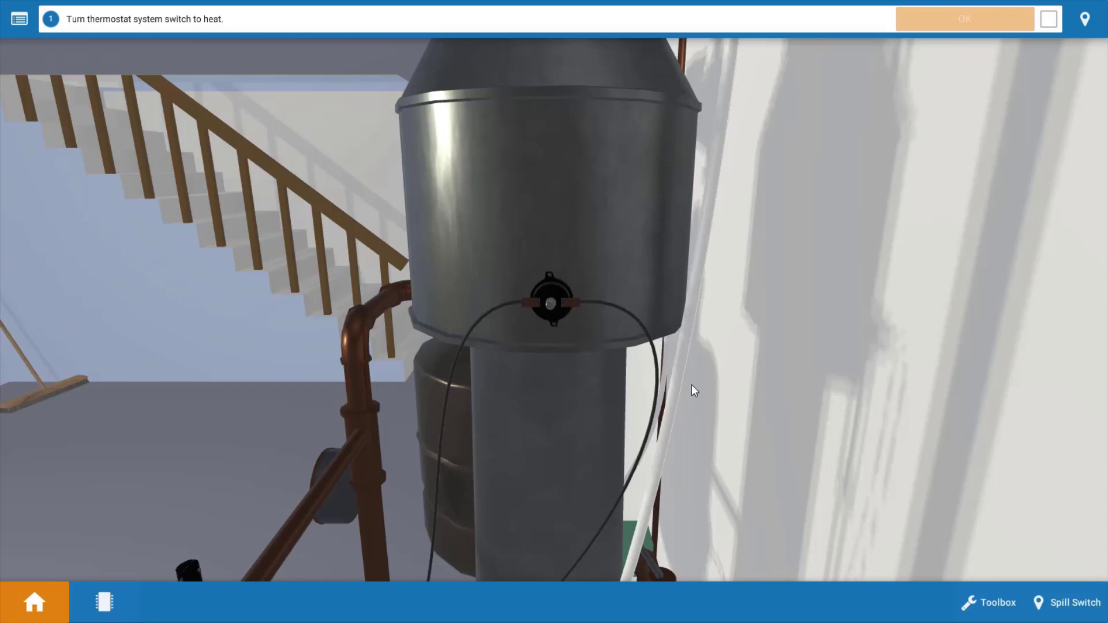
mouse_move(906, 456)
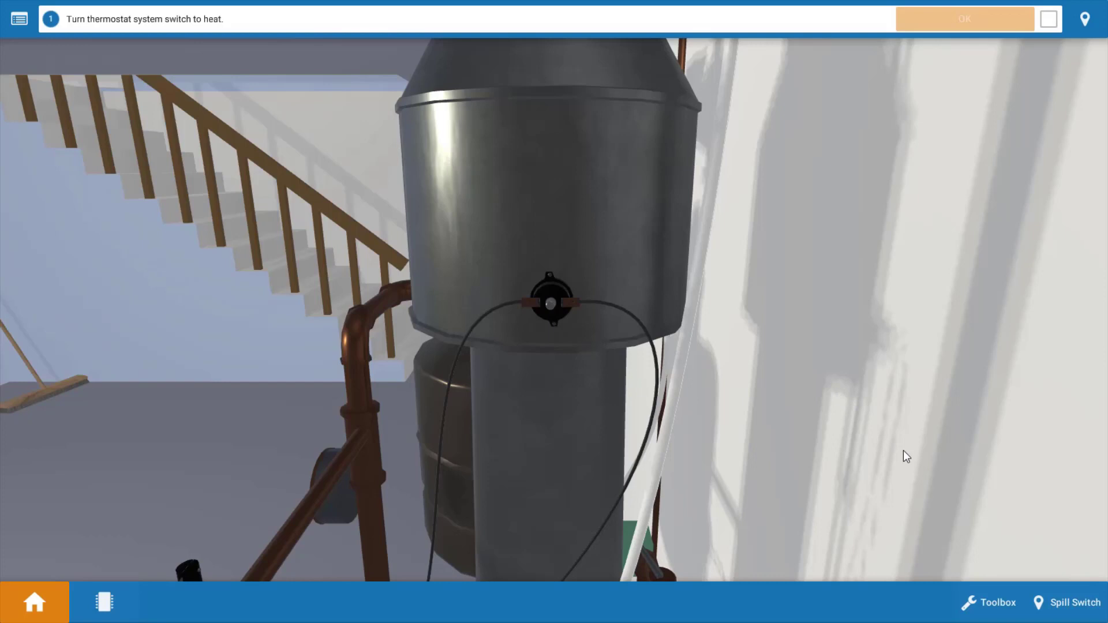
mouse_move(880, 475)
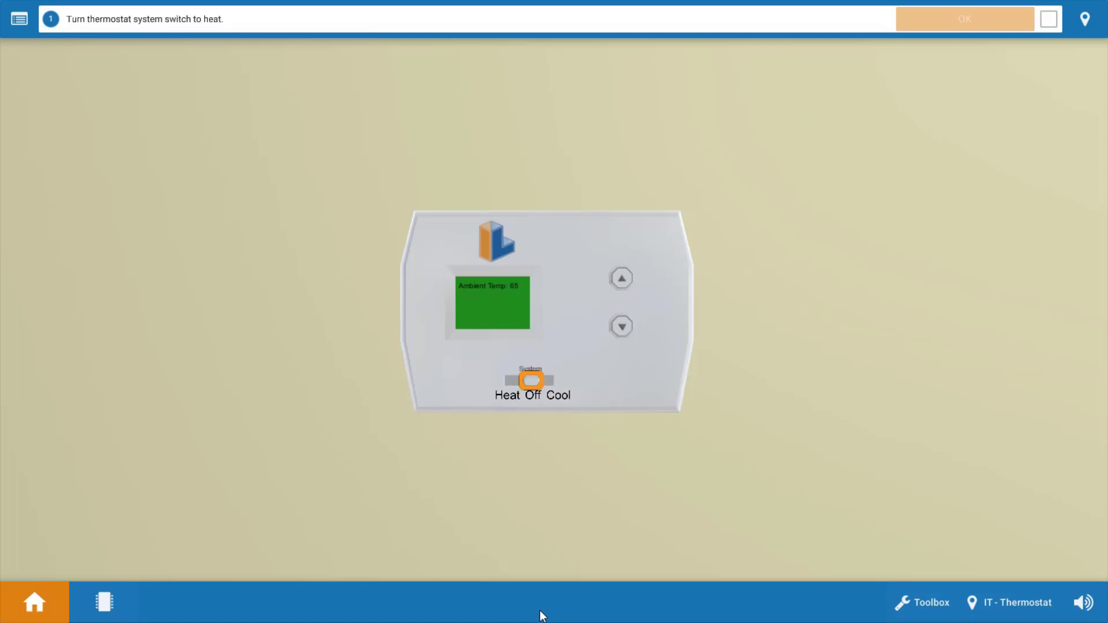
mouse_move(537, 378)
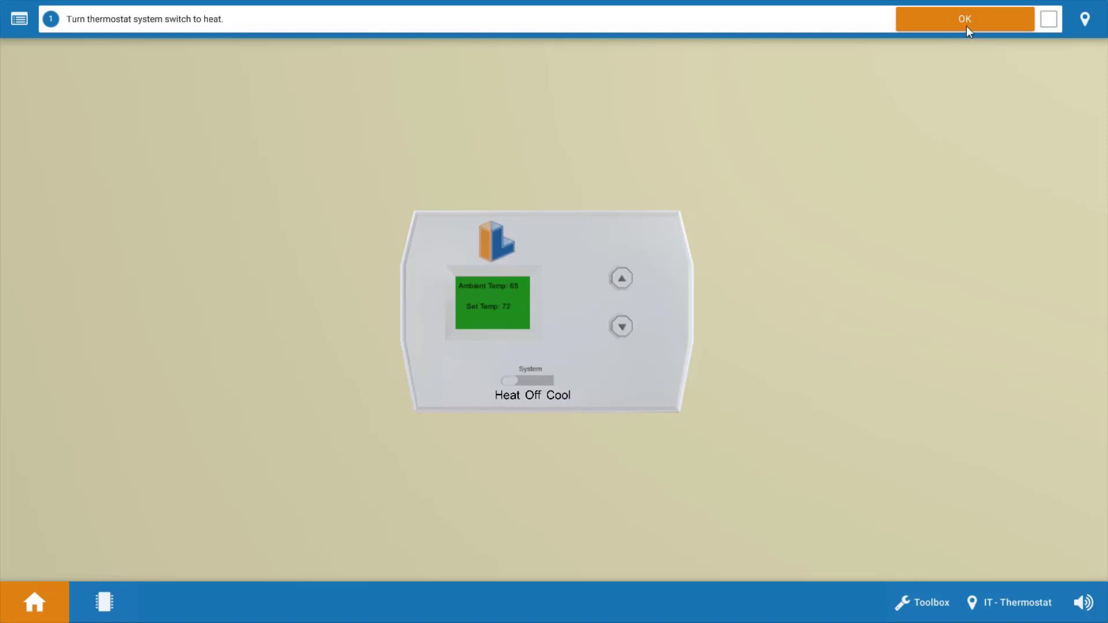
mouse_move(969, 26)
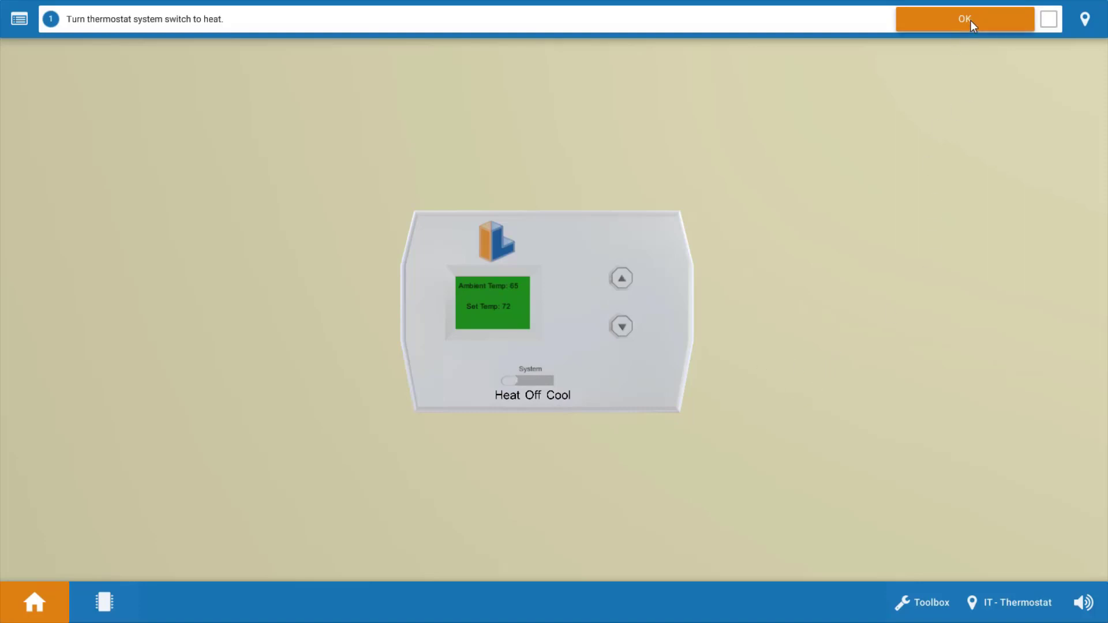
Step: Confirm the thermostat is set to heat and the burner cover is removed
left_click(964, 19)
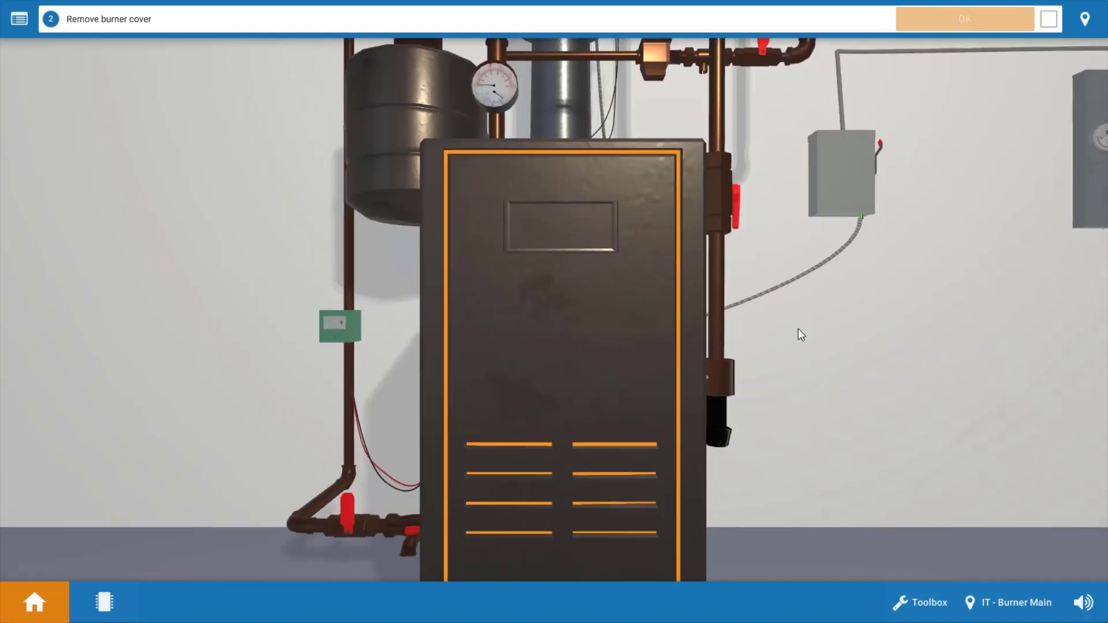
mouse_move(612, 381)
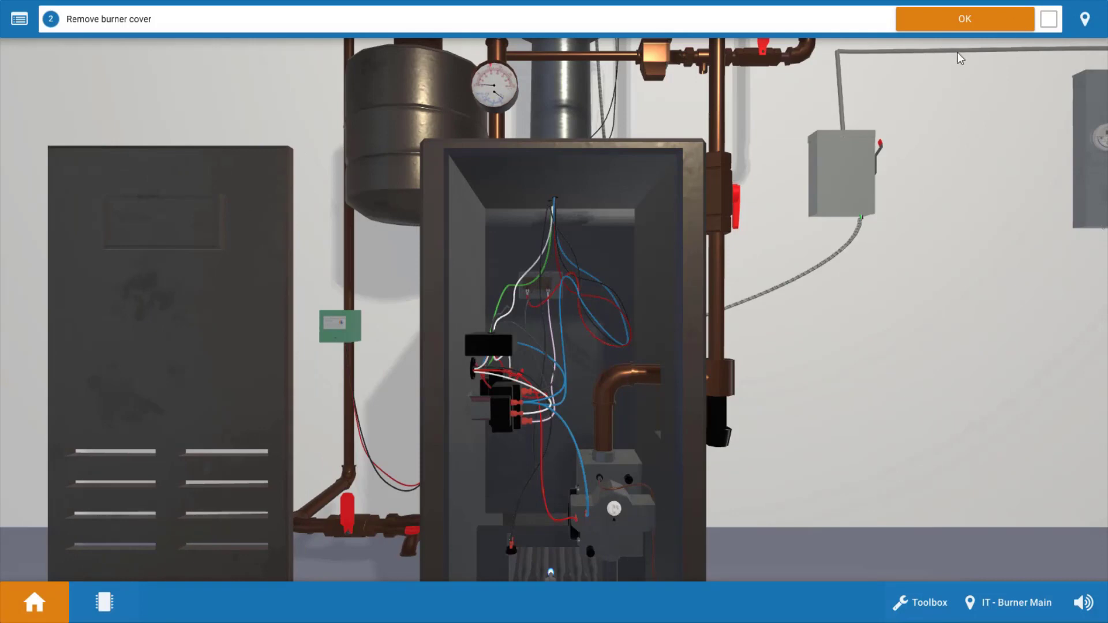
left_click(964, 19)
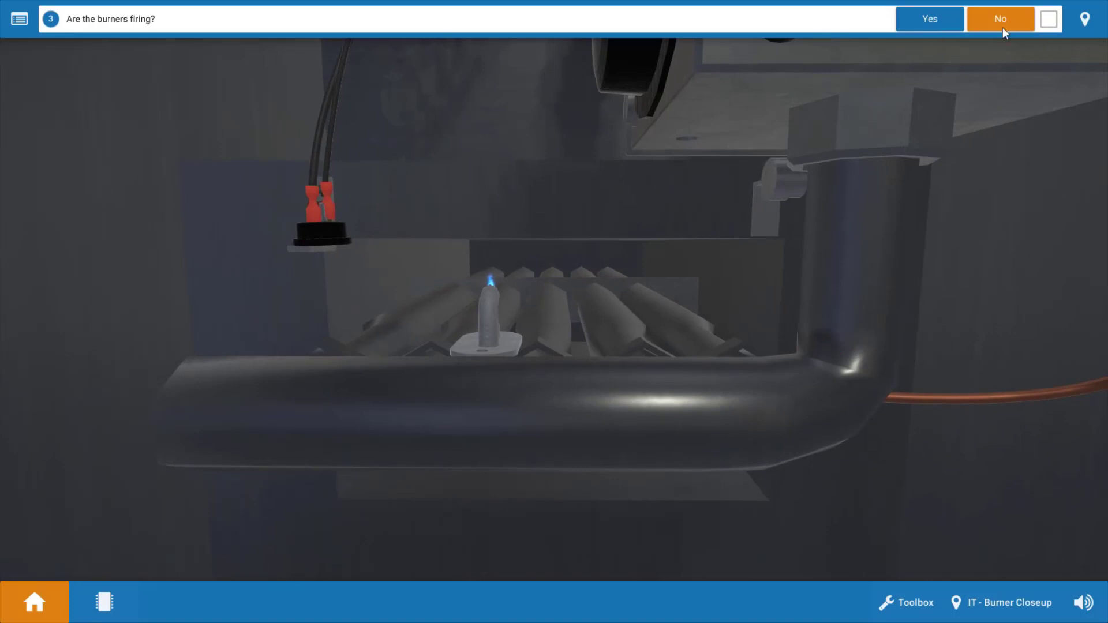
Step: Answer No to the burners firing and Yes to the circulator running
left_click(998, 18)
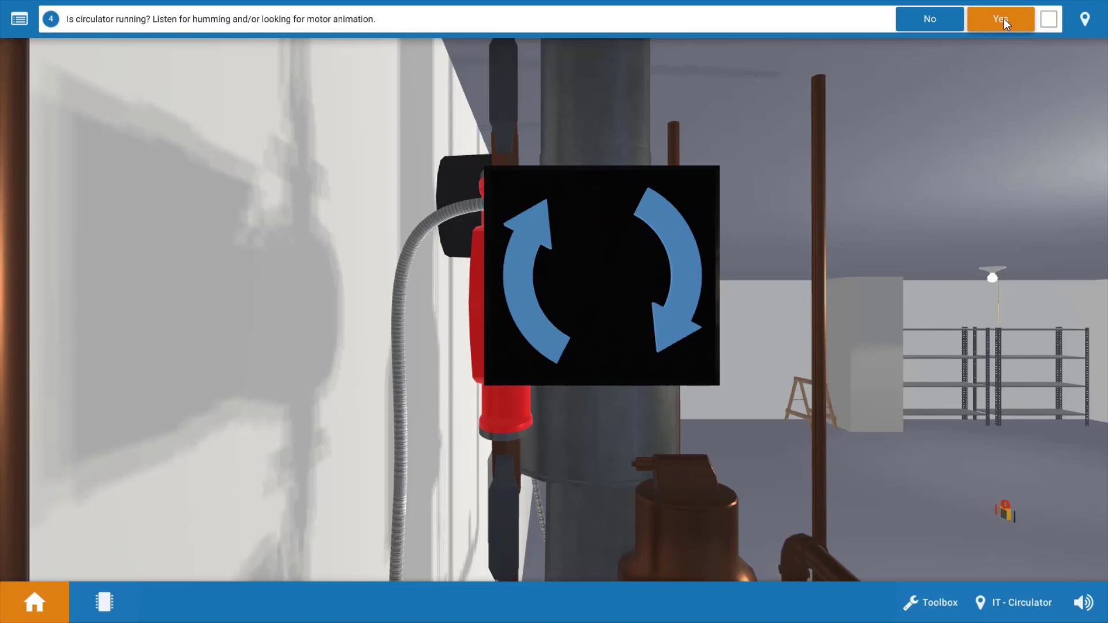
left_click(1000, 18)
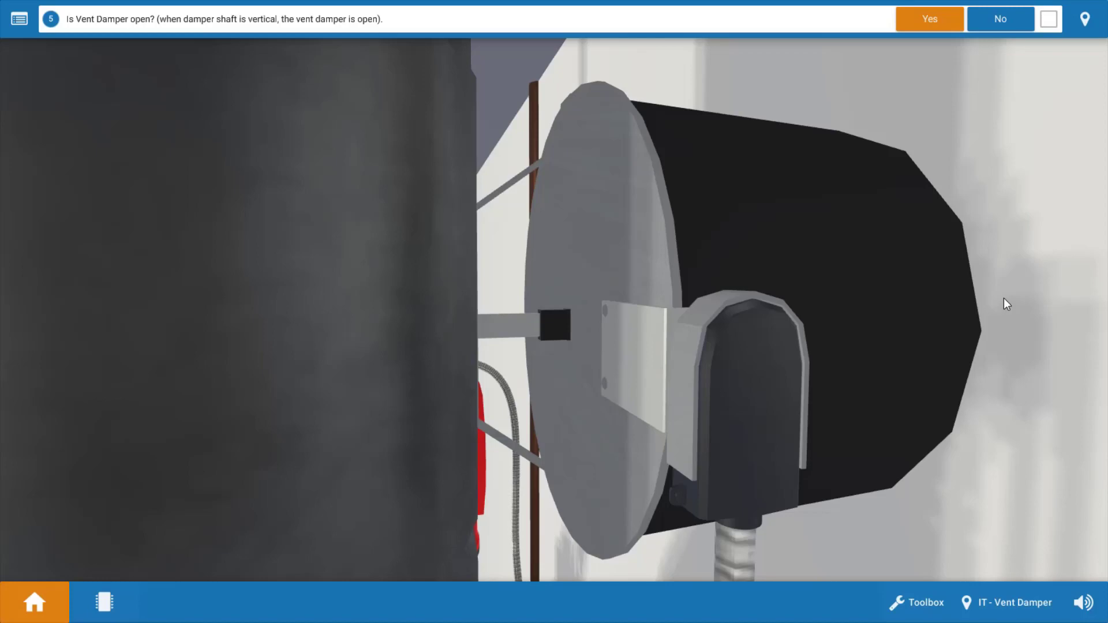
mouse_move(1027, 312)
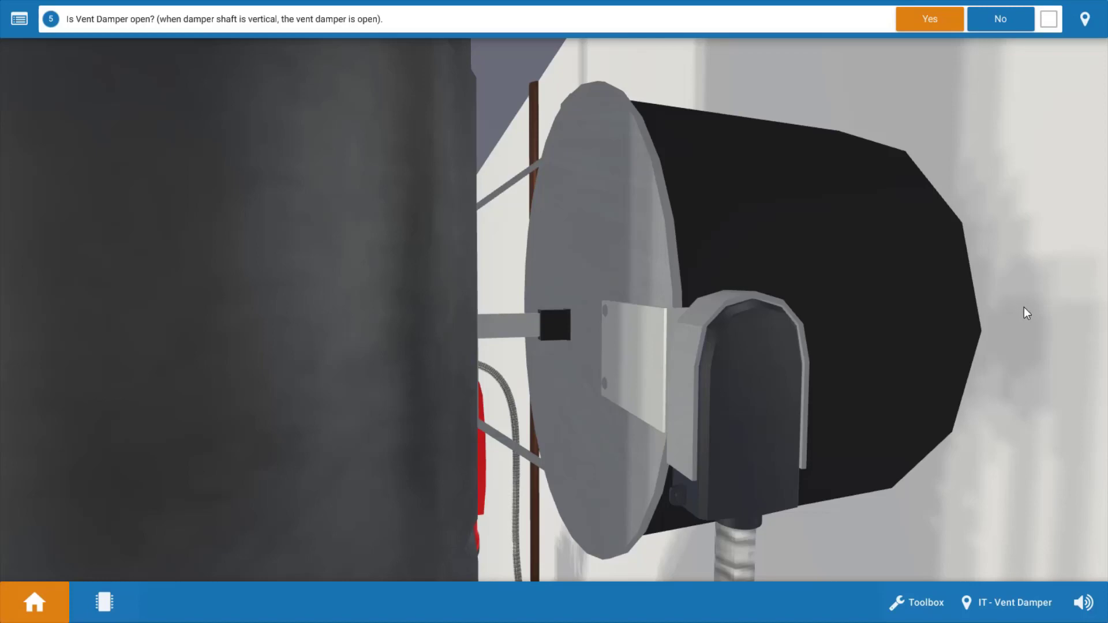
mouse_move(537, 371)
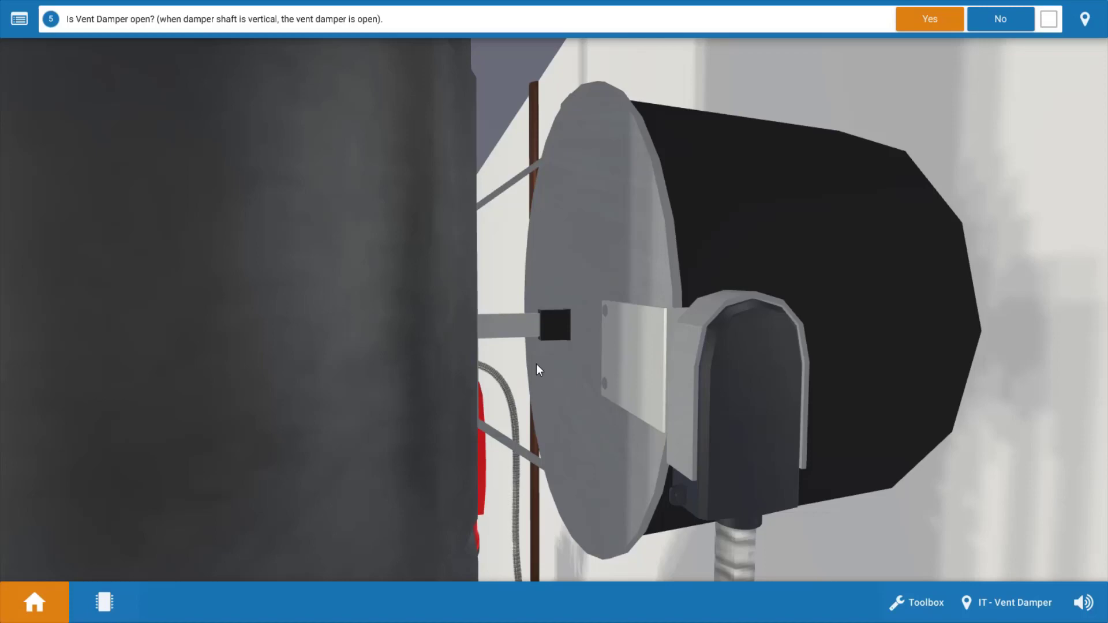
mouse_move(486, 323)
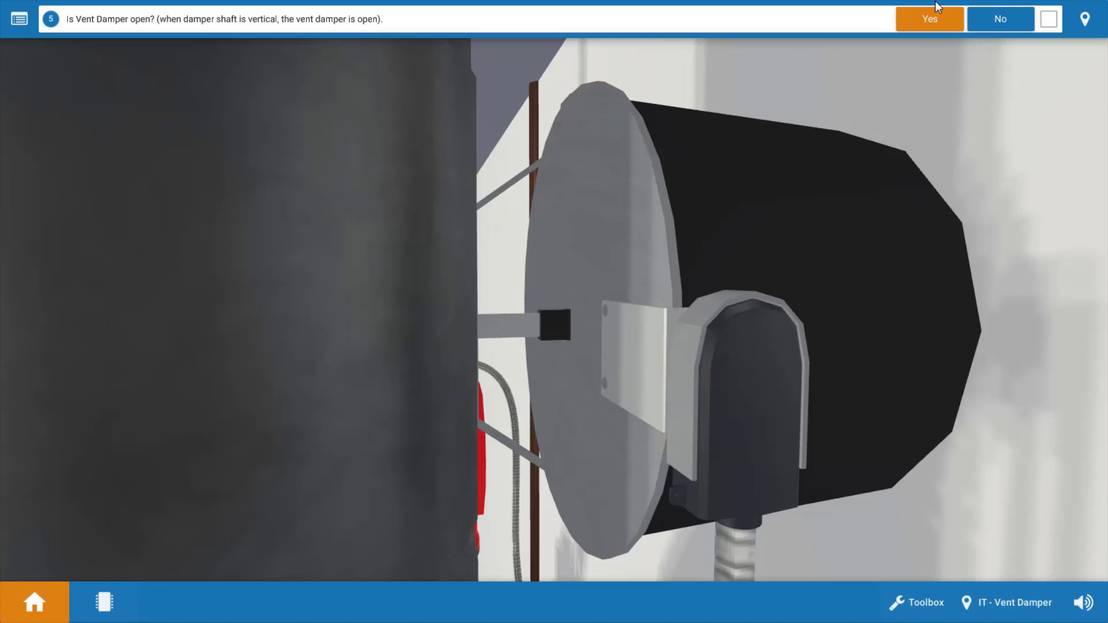
Step: Answer Yes for vent damper open and pilot lit, and No for loose gas valve wires
left_click(928, 19)
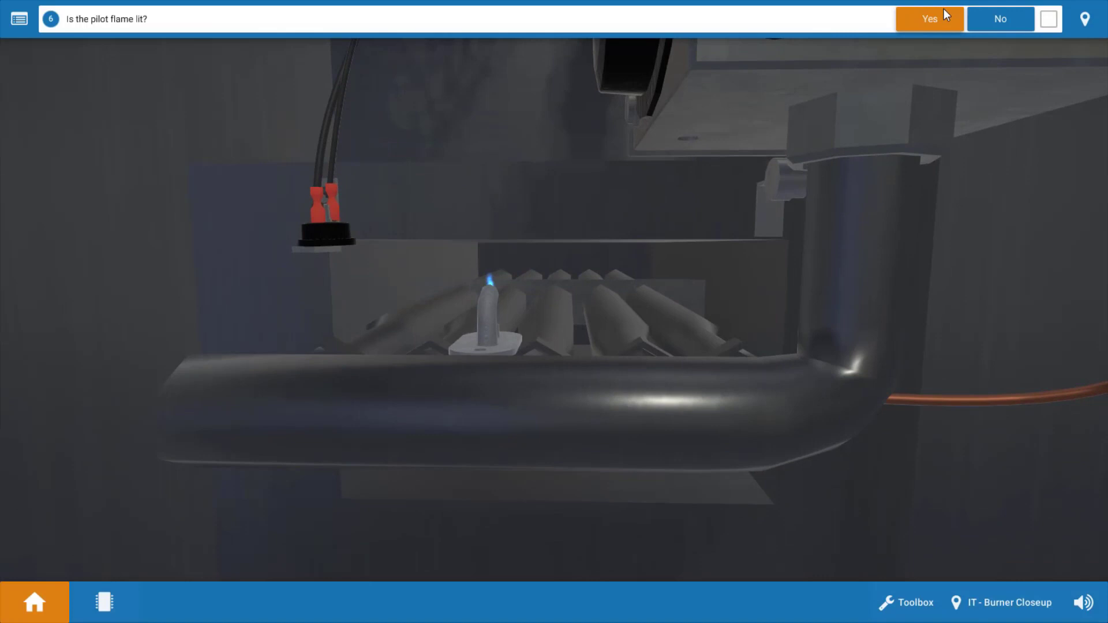
left_click(928, 19)
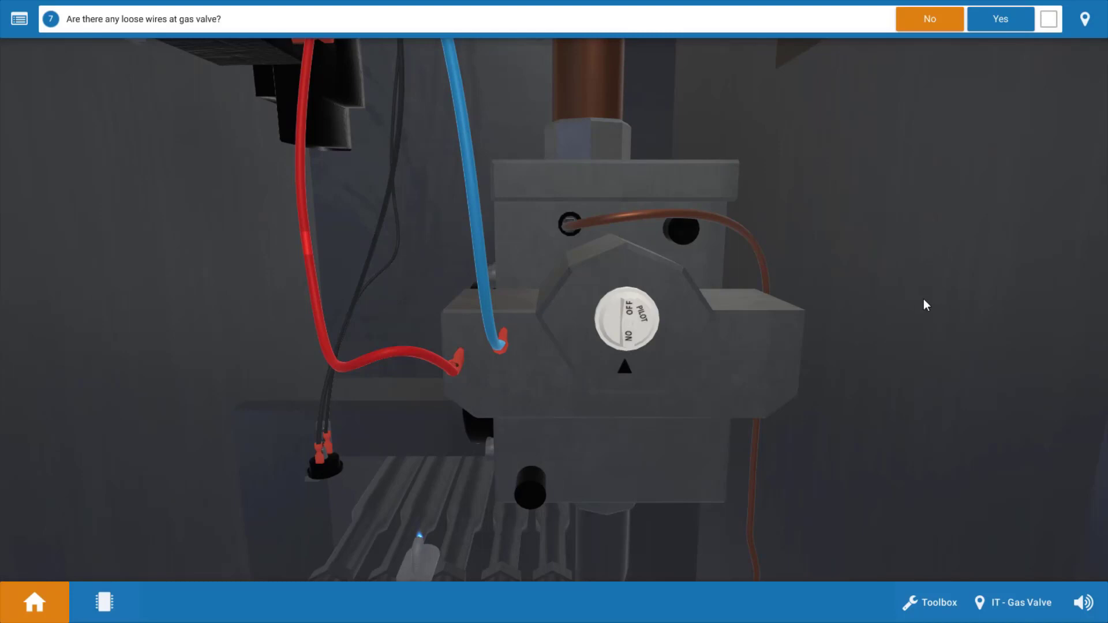
mouse_move(984, 390)
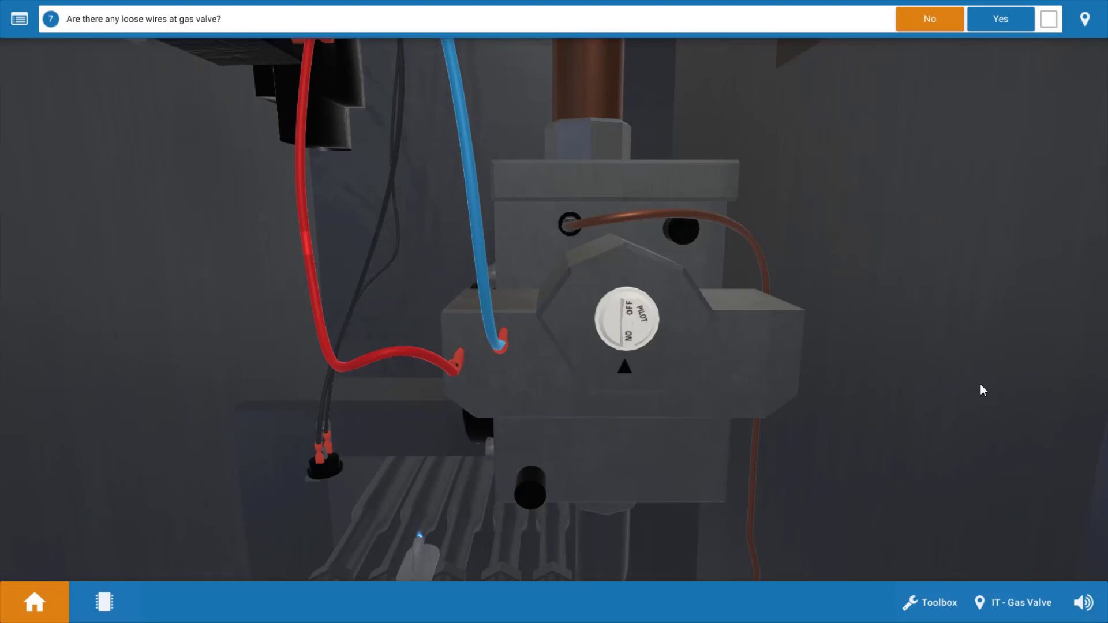
left_click(928, 19)
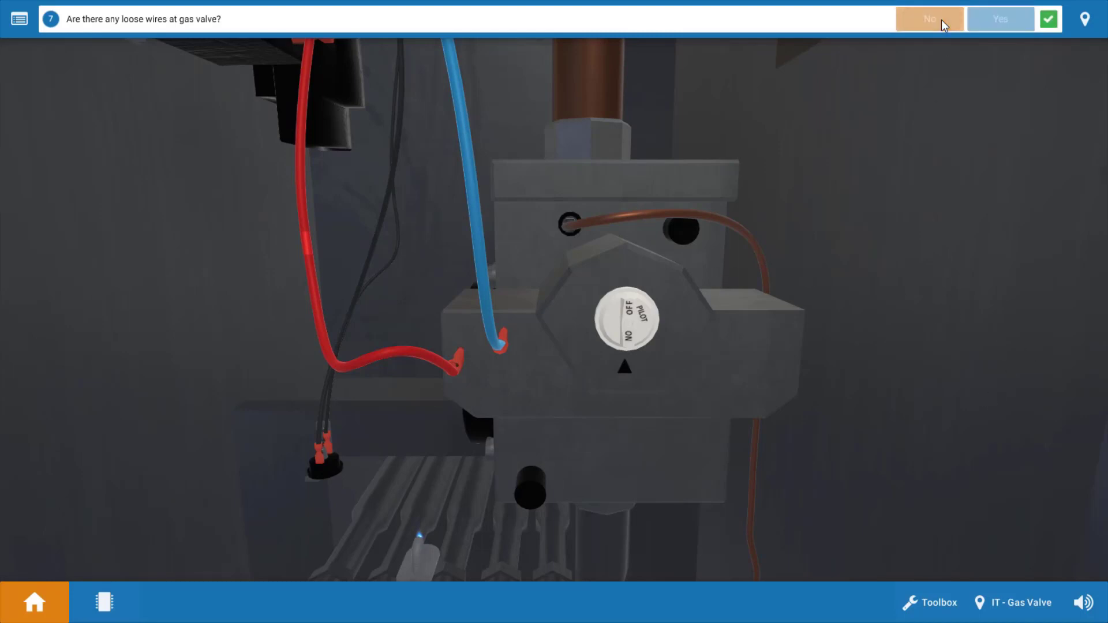
Step: Advance to step eight, where the multimeter across the gas valve reads 0V
left_click(928, 18)
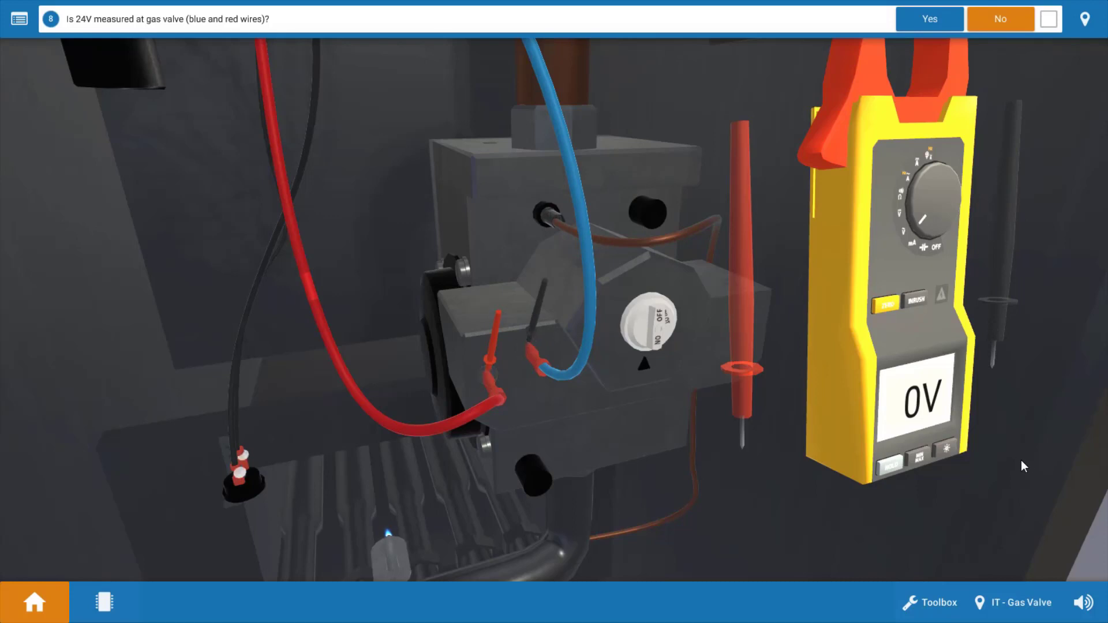
mouse_move(991, 475)
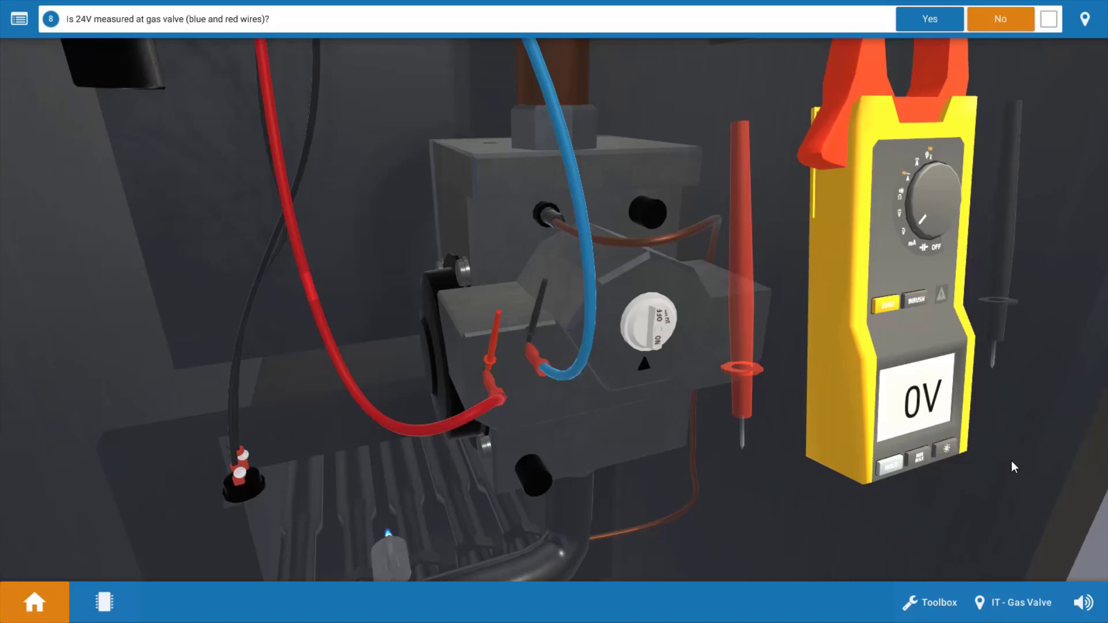
mouse_move(227, 585)
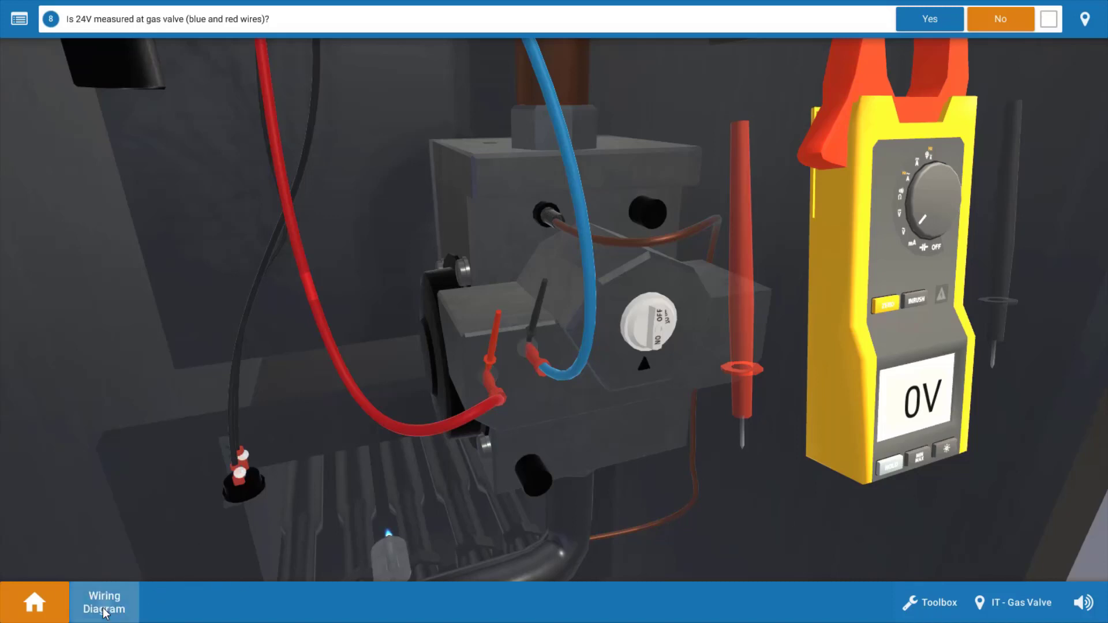
Step: Show the boiler wiring diagram beside the gas valve to study the spill switch circuit
left_click(104, 602)
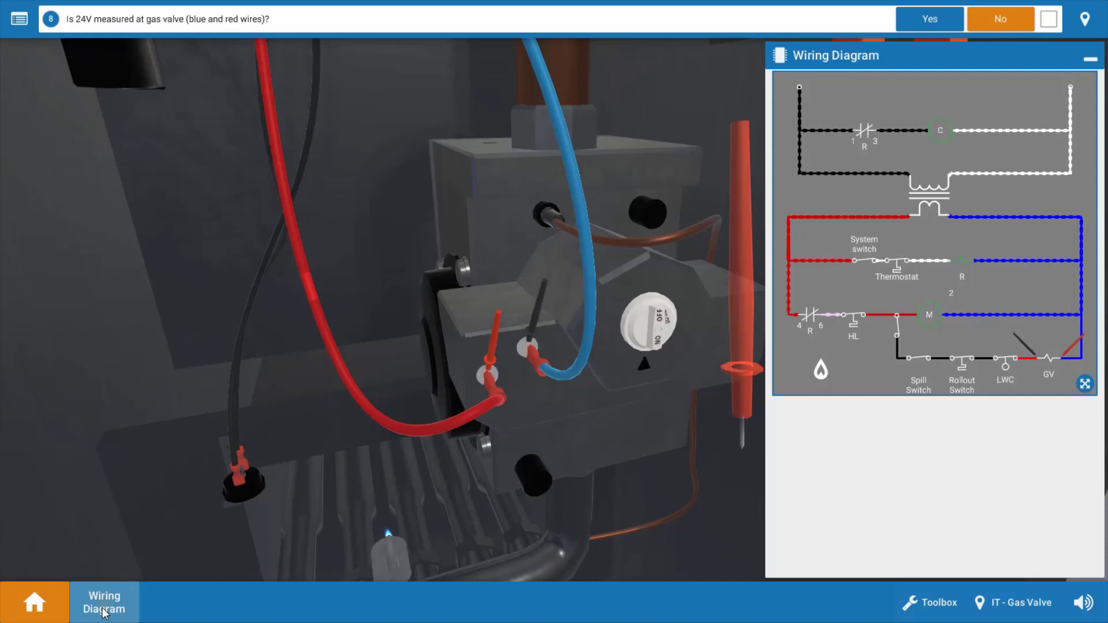
left_click(104, 601)
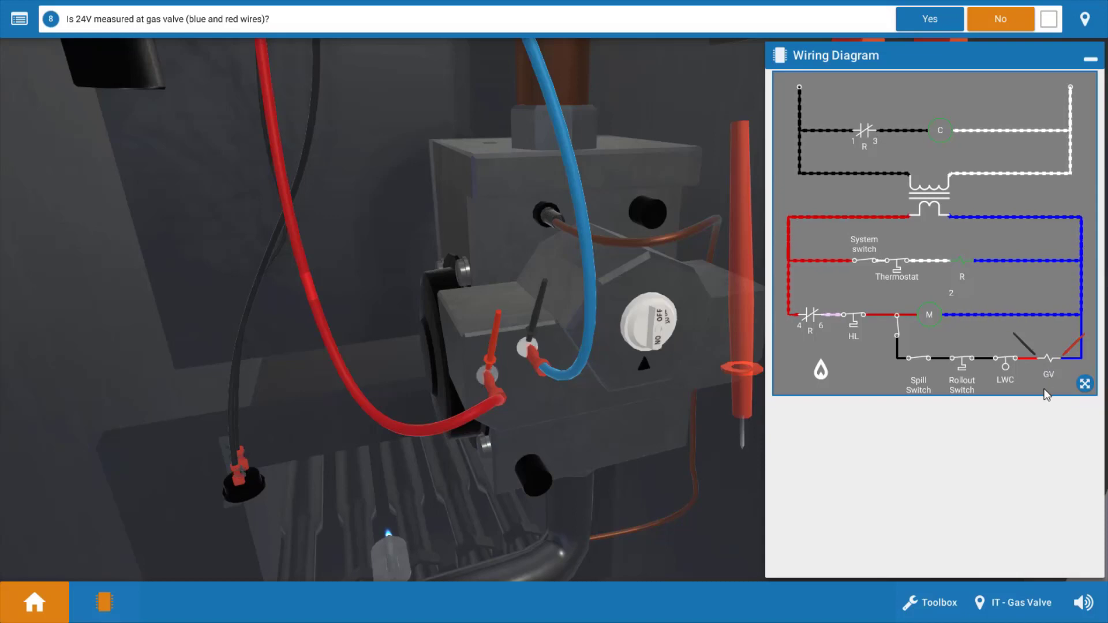
mouse_move(1063, 449)
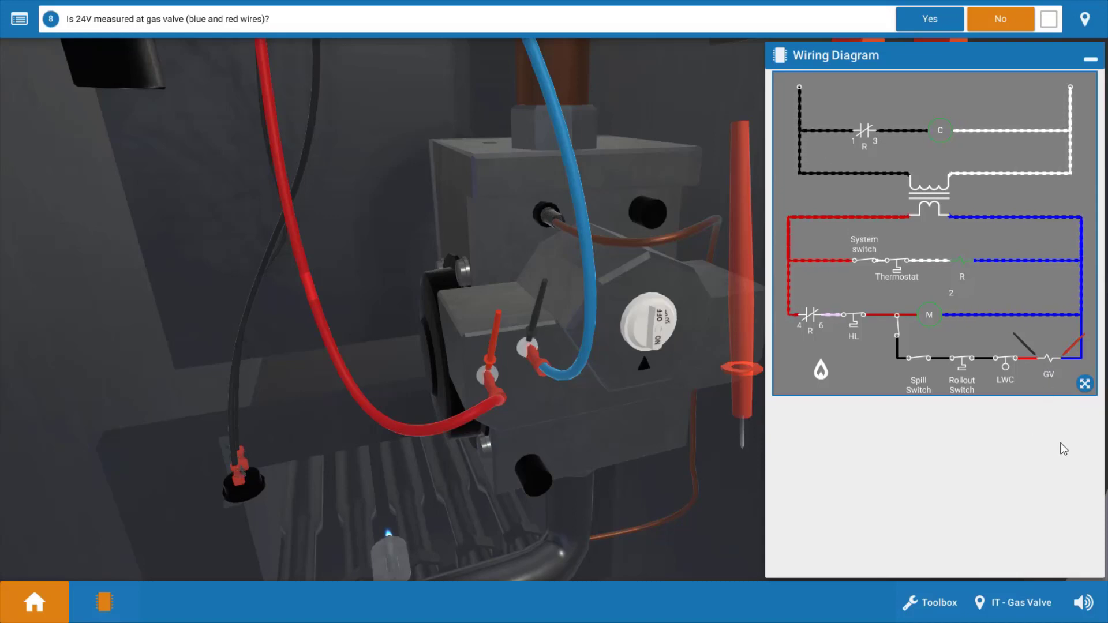
mouse_move(1012, 377)
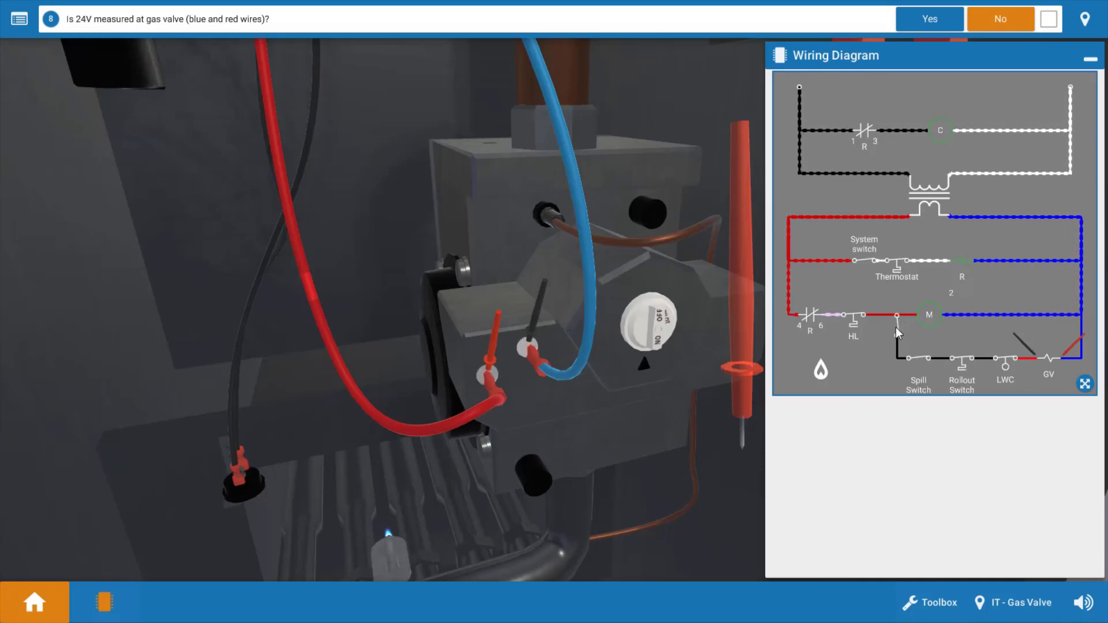
mouse_move(1002, 384)
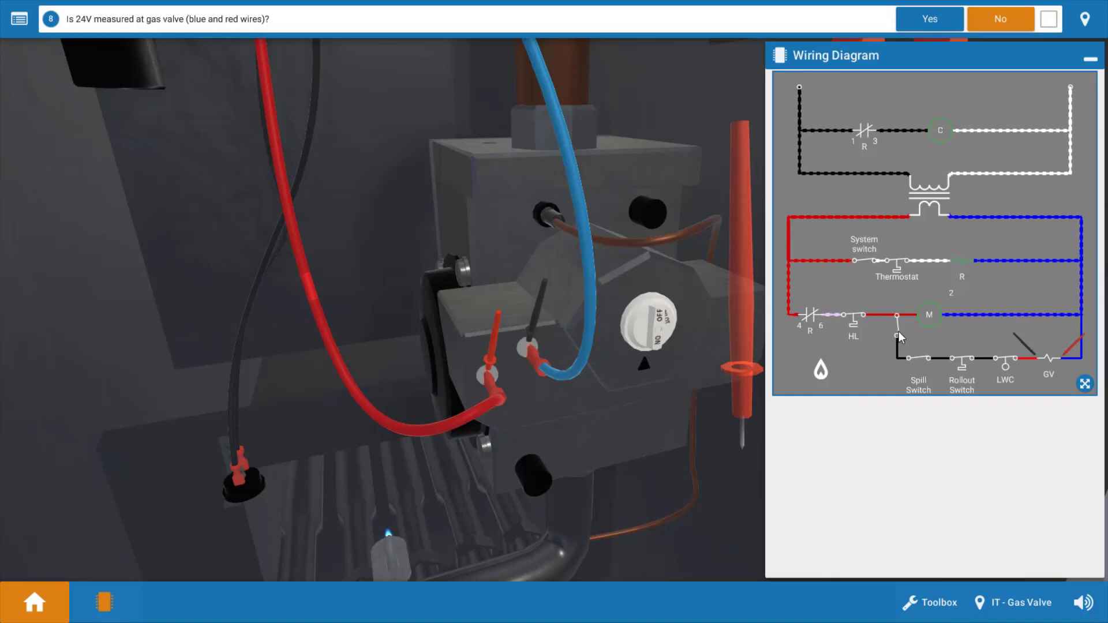
mouse_move(898, 333)
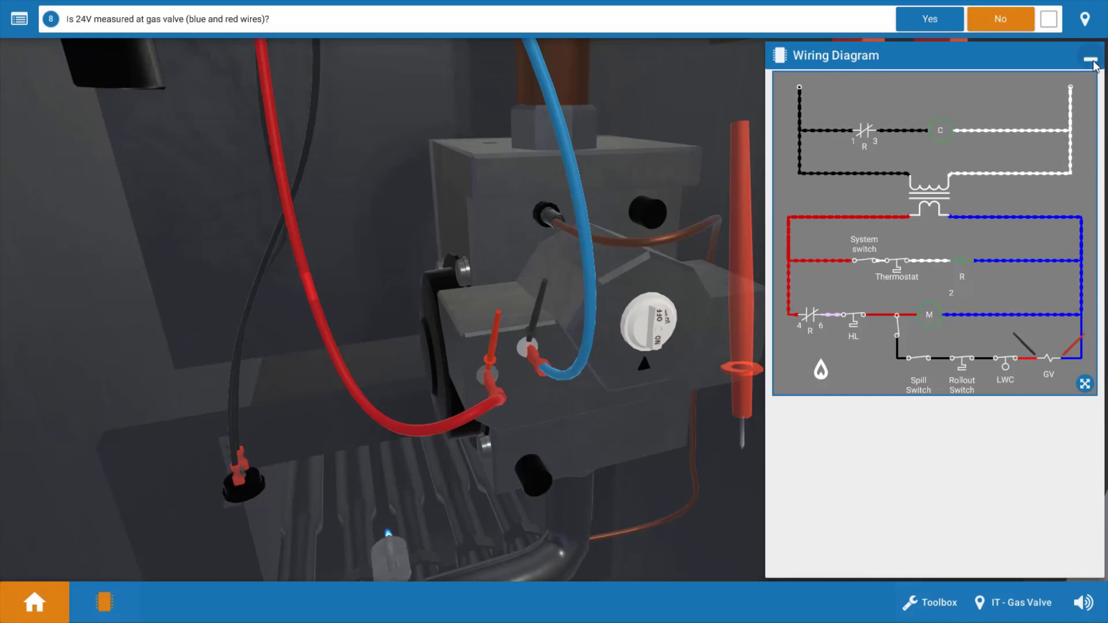
Step: Close the wiring diagram, answer Yes to 24V at the gas valve, and acknowledge the high limit test
left_click(1090, 62)
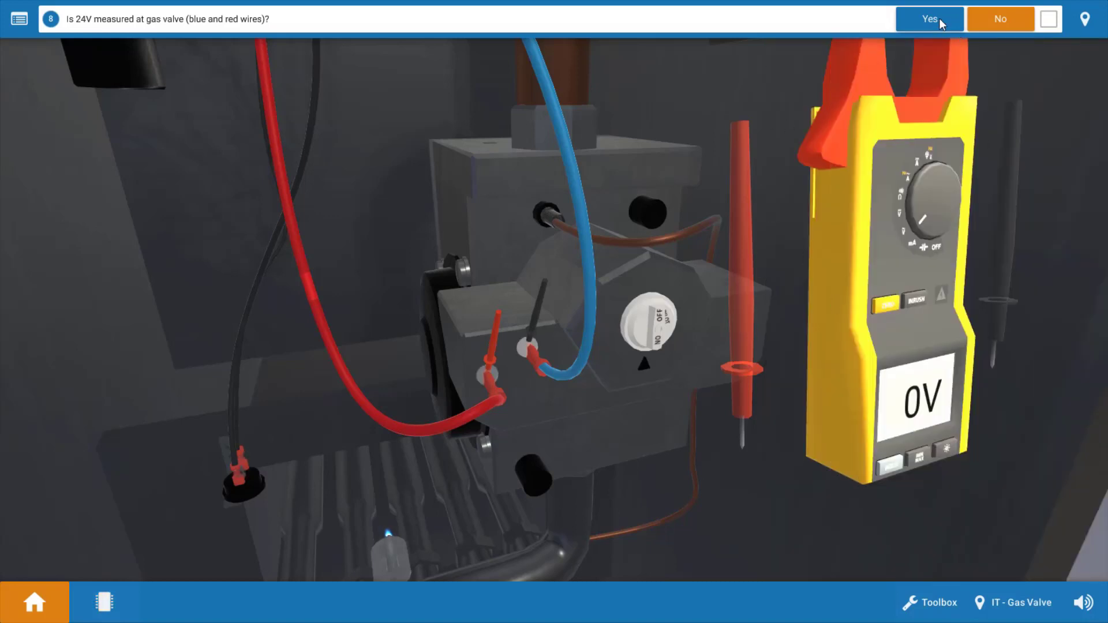
left_click(928, 19)
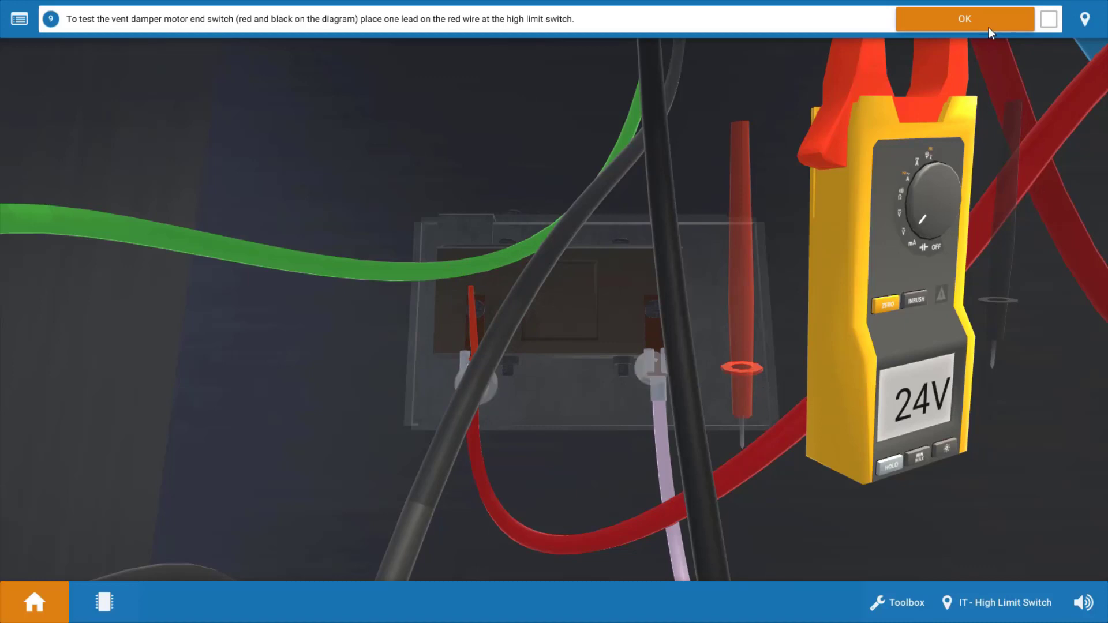
left_click(964, 18)
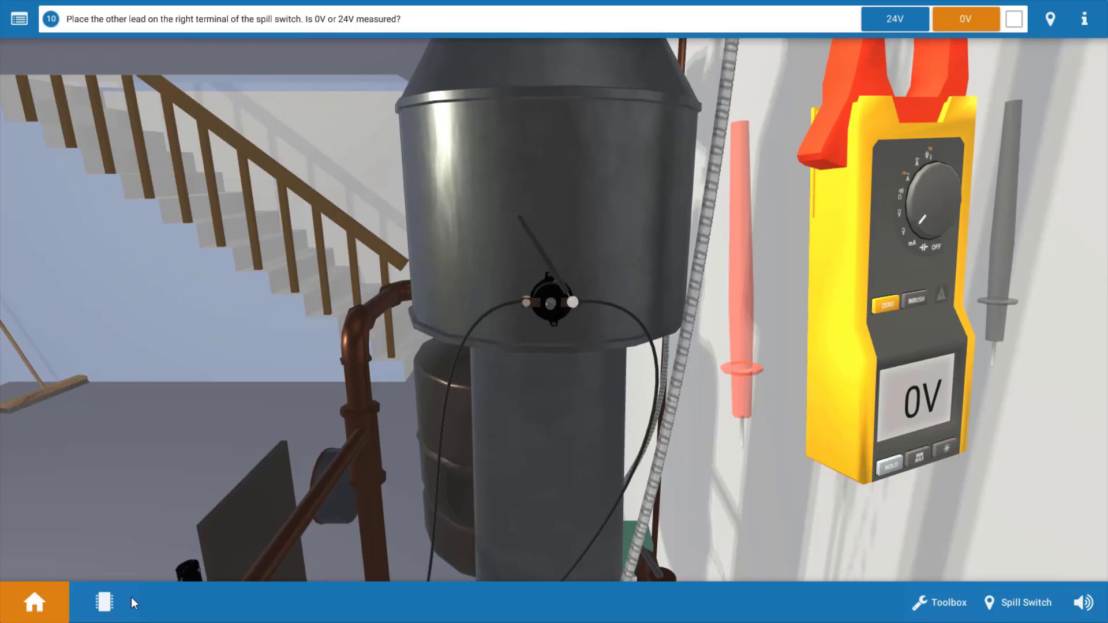
Step: Review the wiring diagram again and record a 0V reading for step ten
left_click(104, 601)
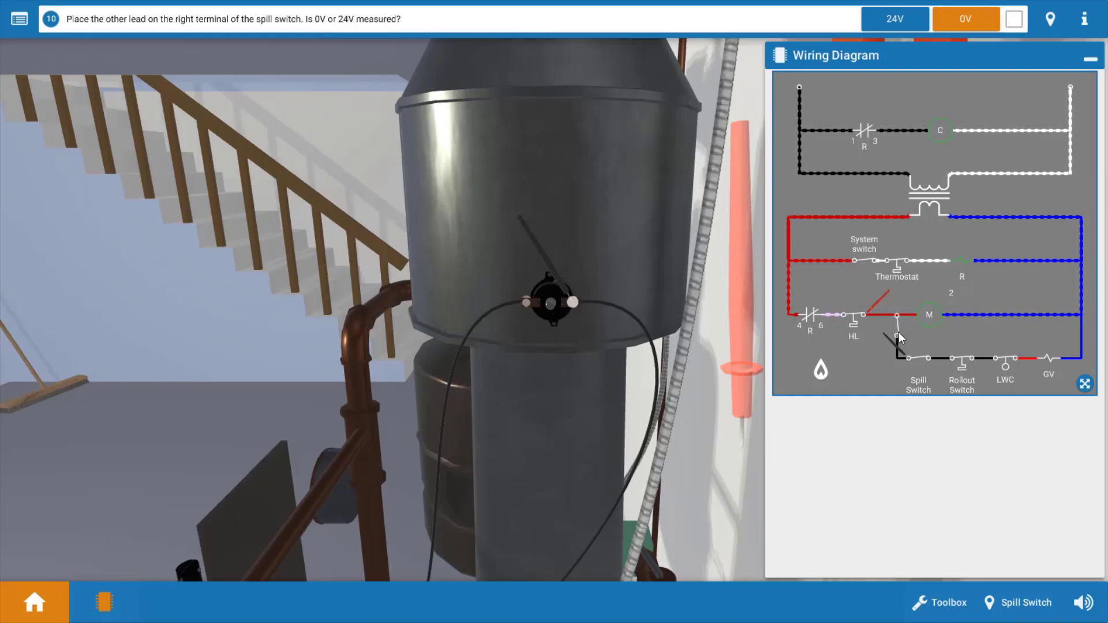
mouse_move(916, 426)
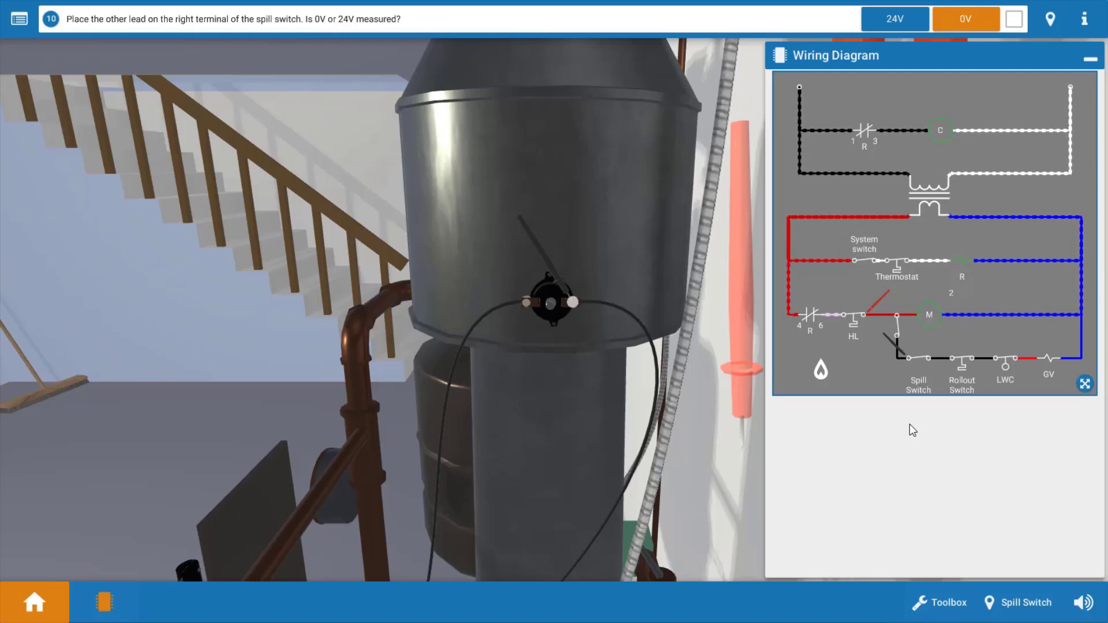
mouse_move(981, 422)
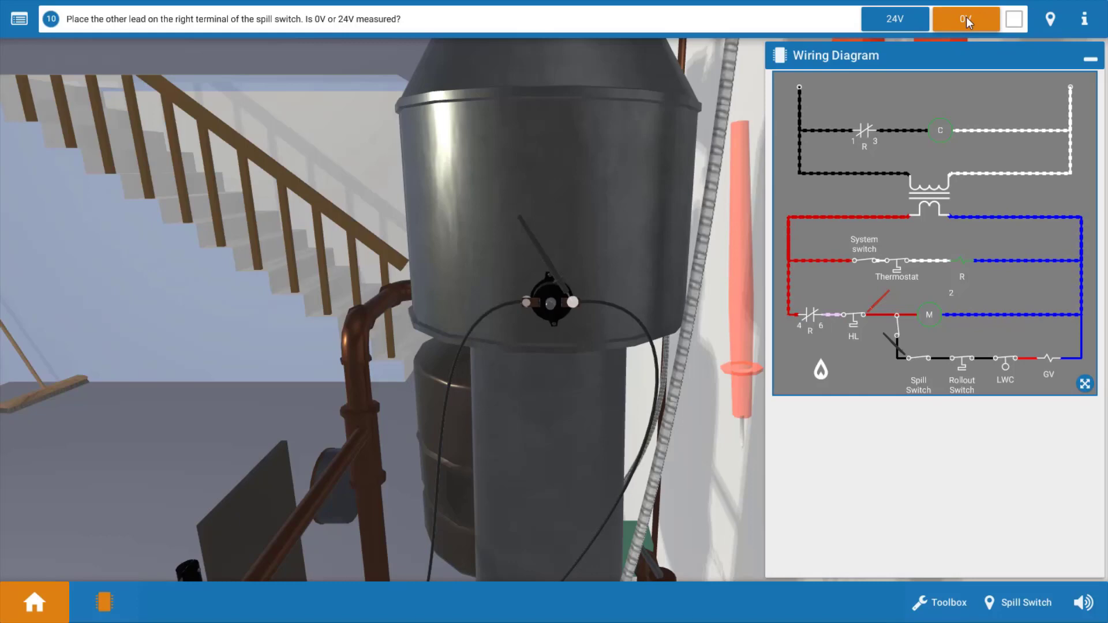
left_click(966, 19)
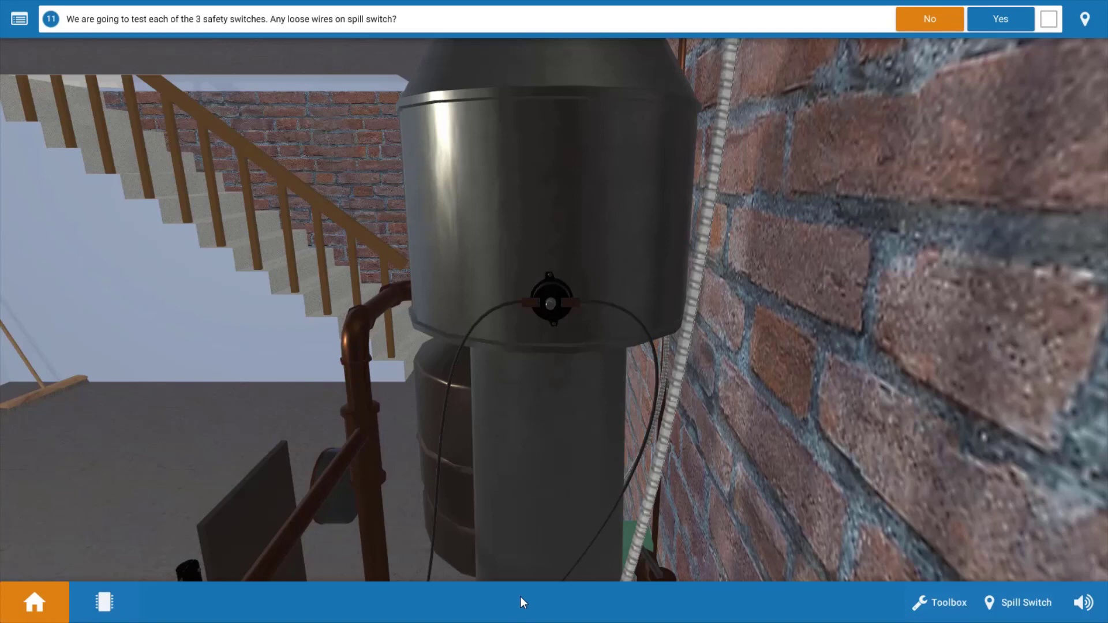
mouse_move(630, 492)
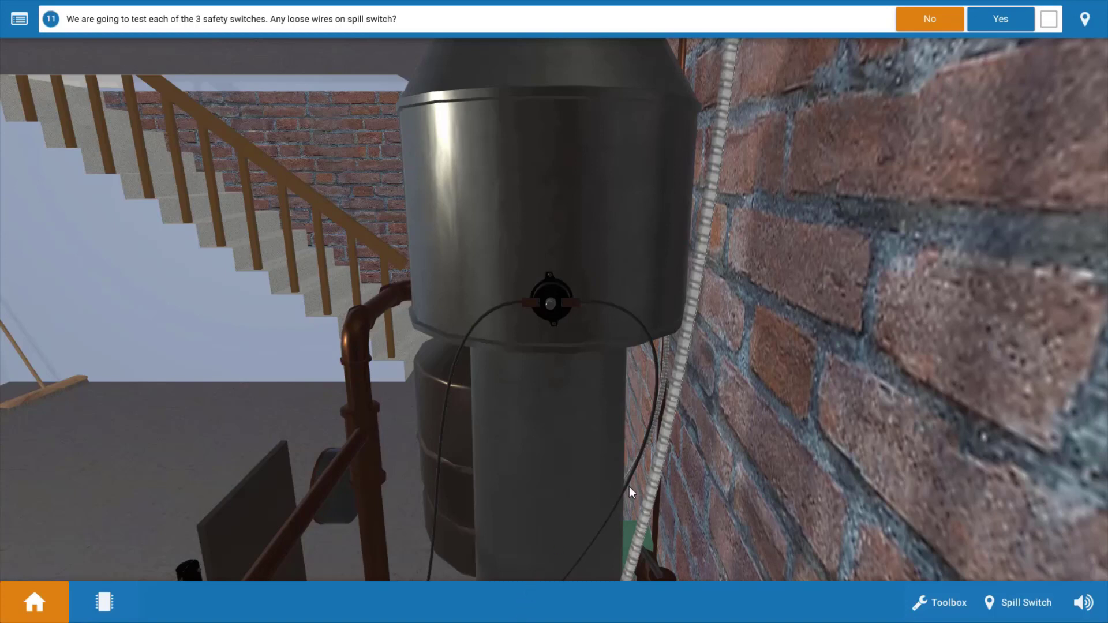
mouse_move(601, 373)
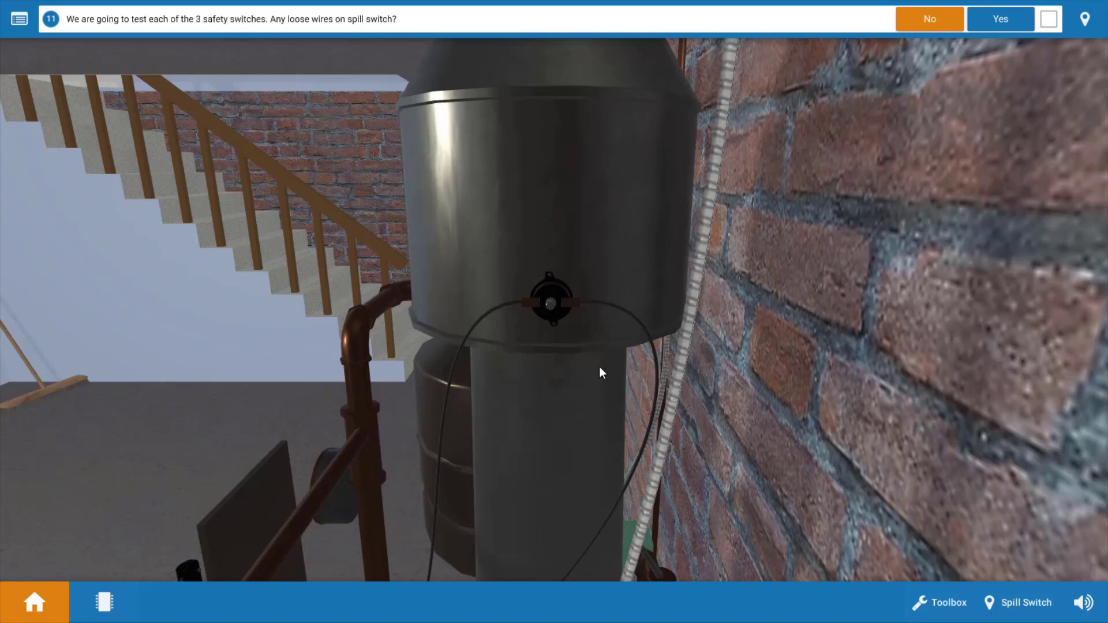
mouse_move(924, 63)
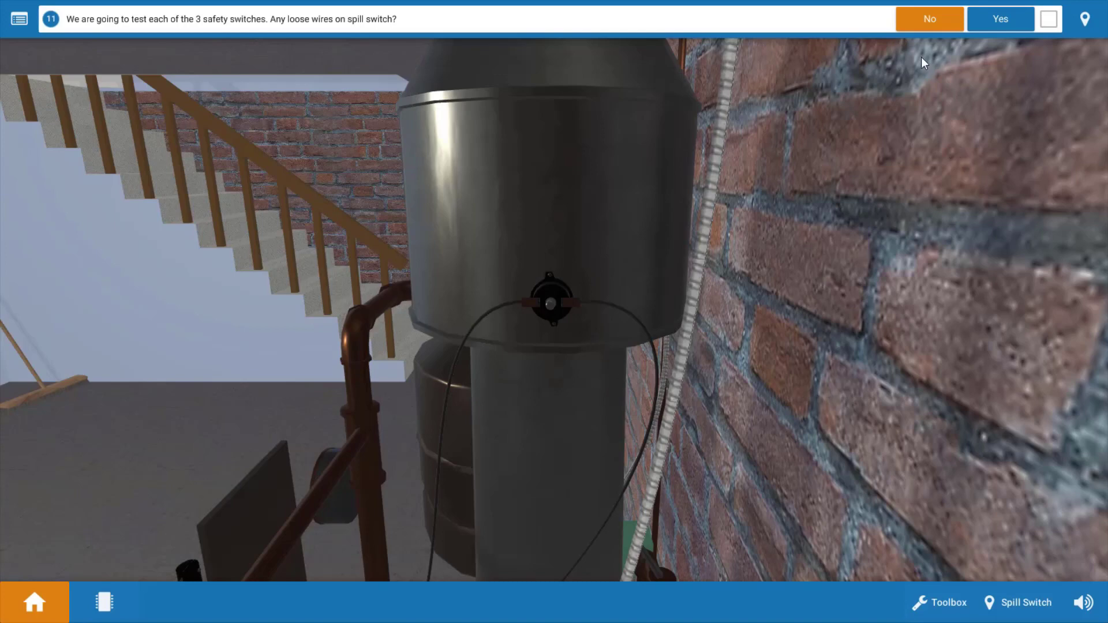
Step: Answer No for loose spill switch wires and move to the 24V-or-0V question
left_click(929, 19)
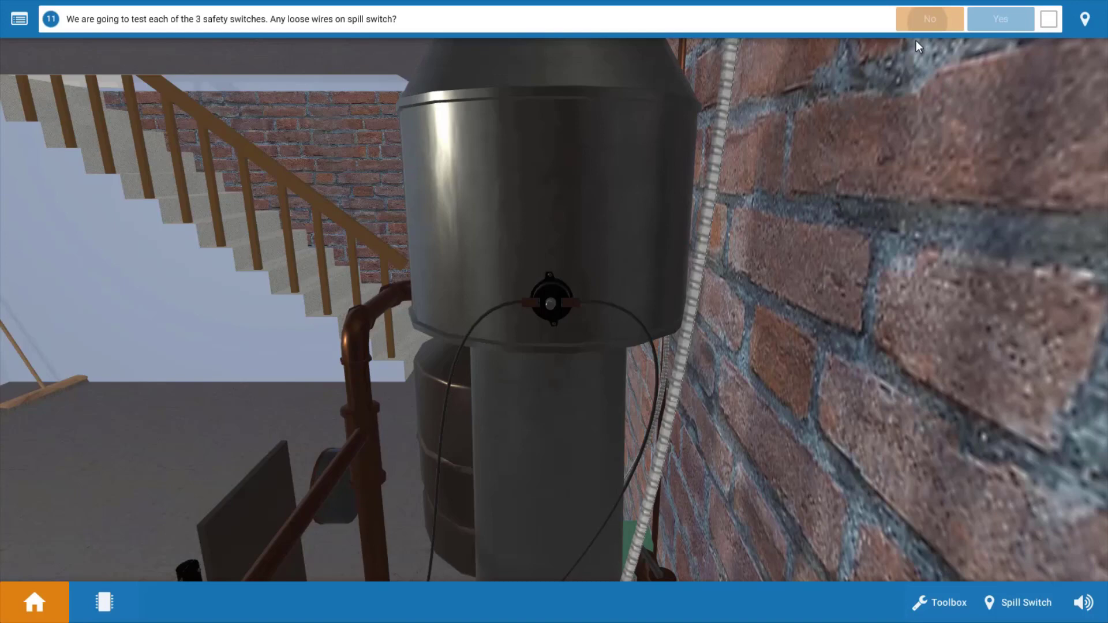
left_click(928, 19)
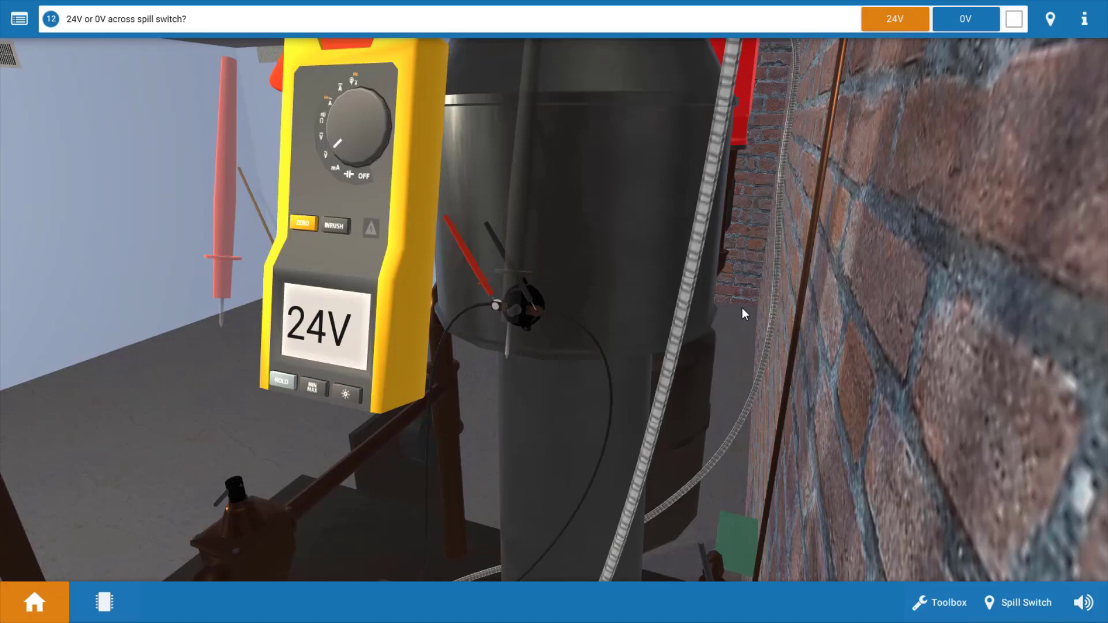
mouse_move(741, 318)
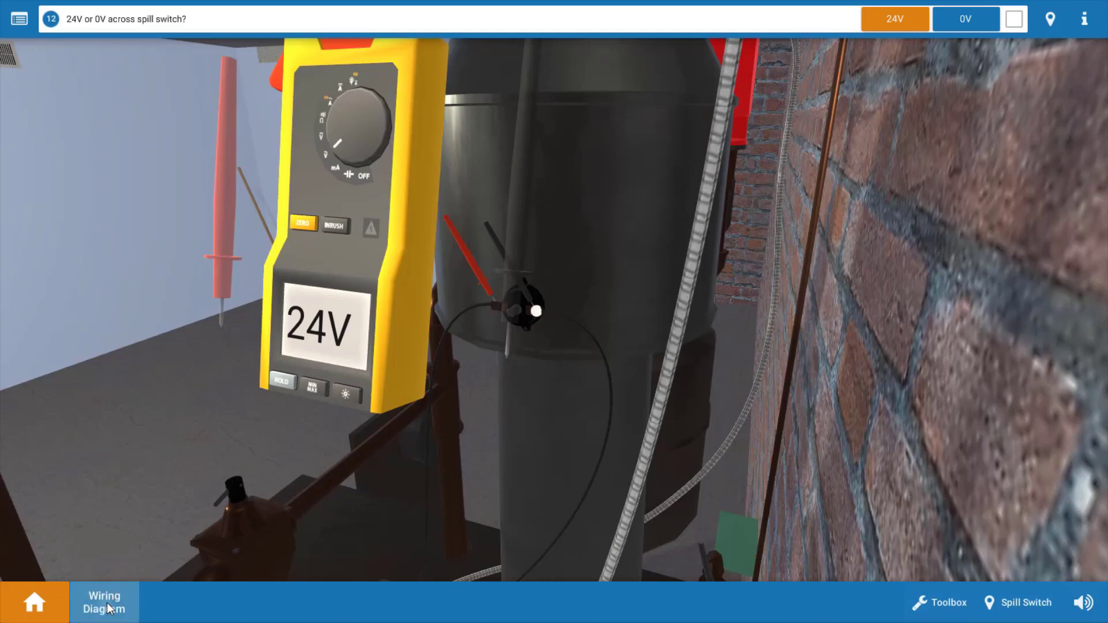
Step: Check the wiring diagram while recording 24V across the spill switch
left_click(104, 601)
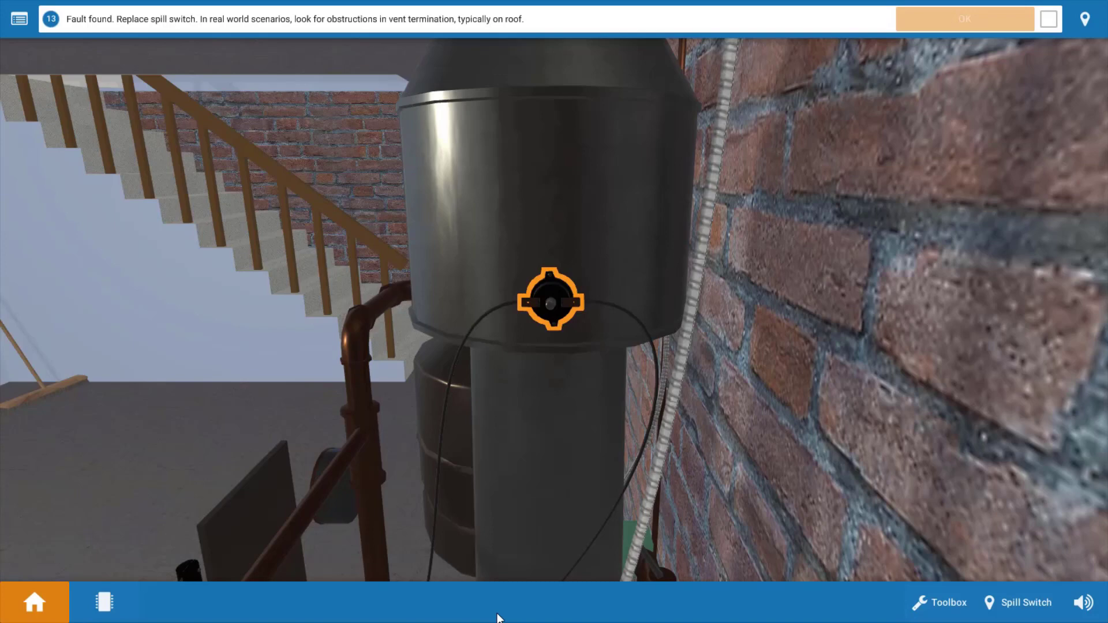
mouse_move(501, 613)
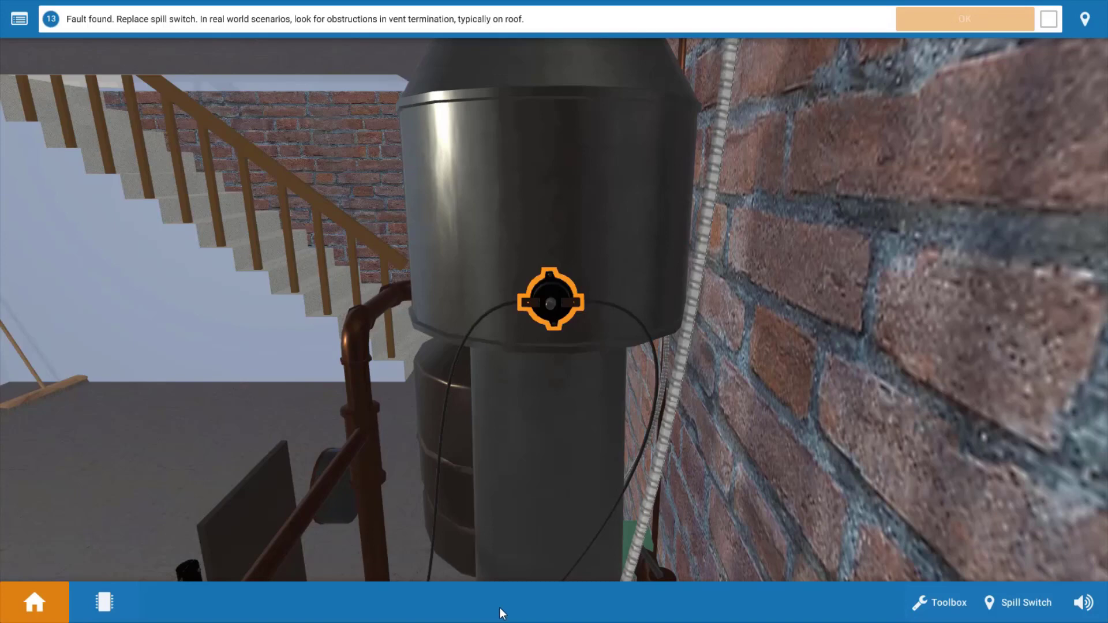
mouse_move(551, 298)
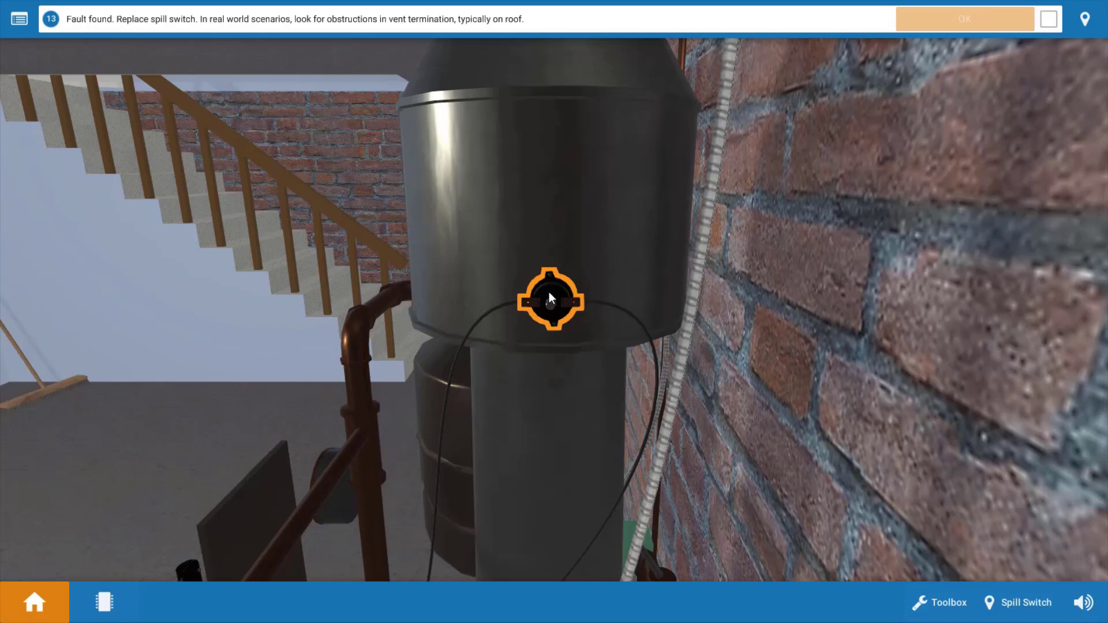
Step: Replace the highlighted spill switch via its popup and acknowledge step thirteen
left_click(550, 300)
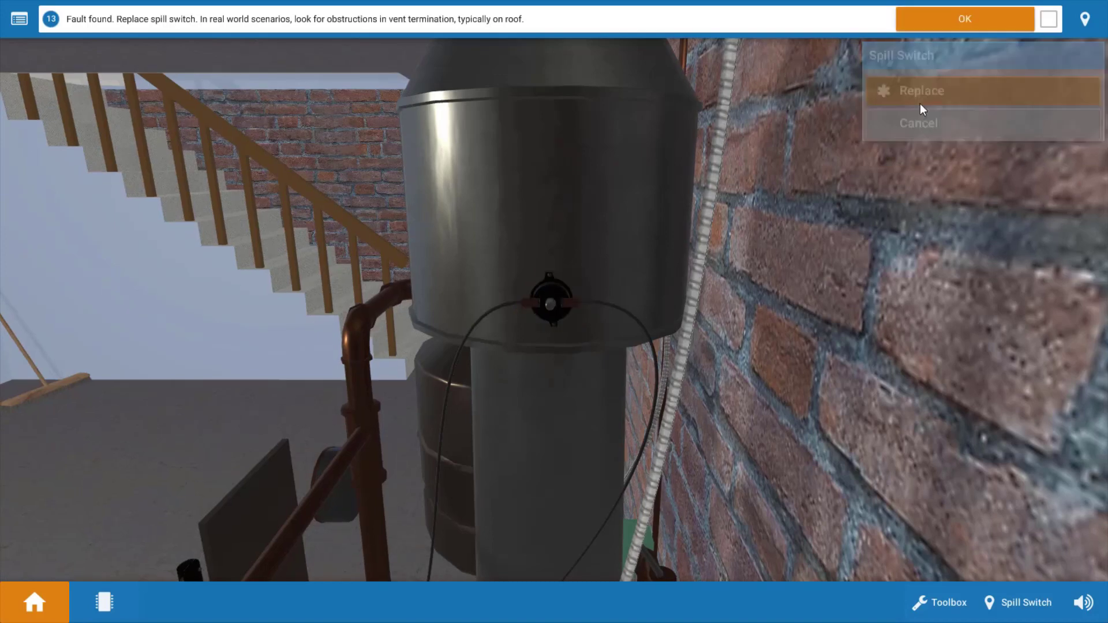
left_click(921, 90)
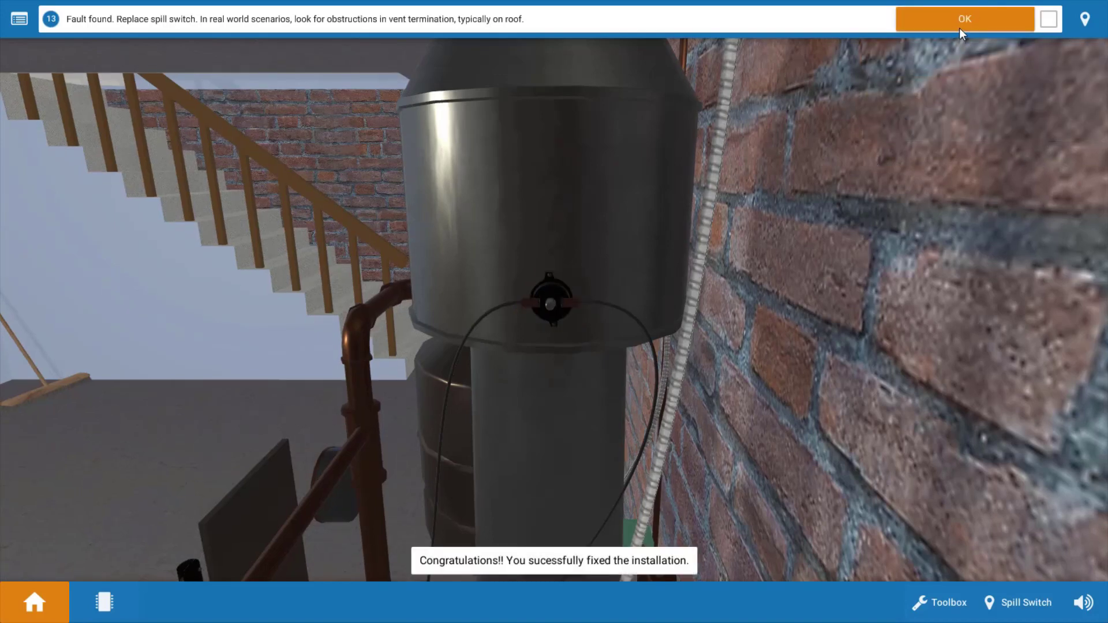
left_click(963, 19)
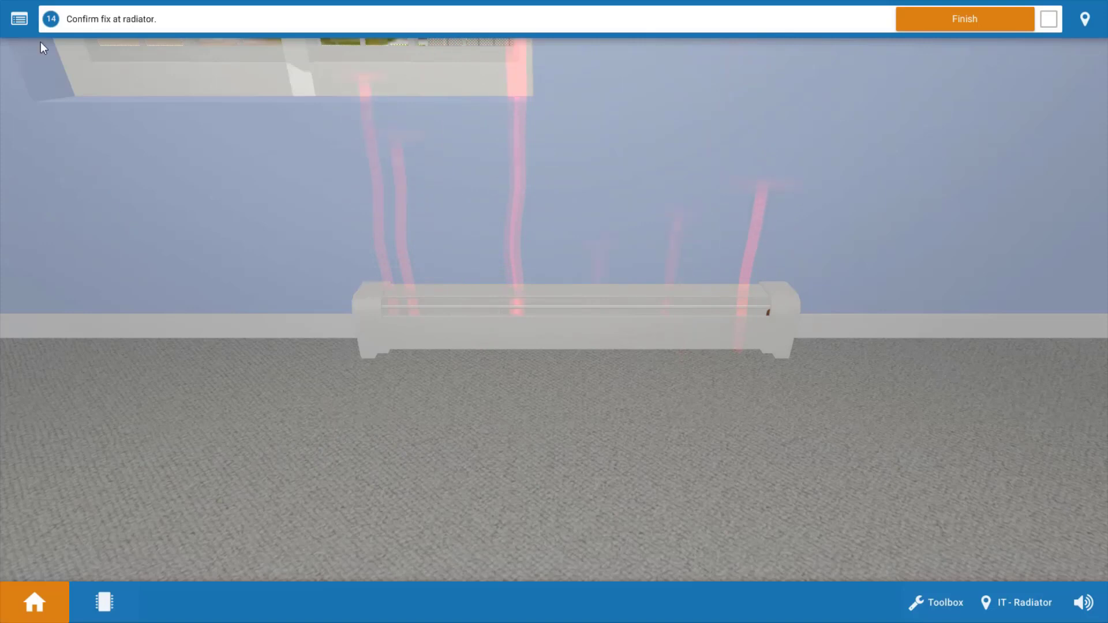
Step: Review the procedure guide, showing steps through thirteen checked, then minimize it
left_click(18, 18)
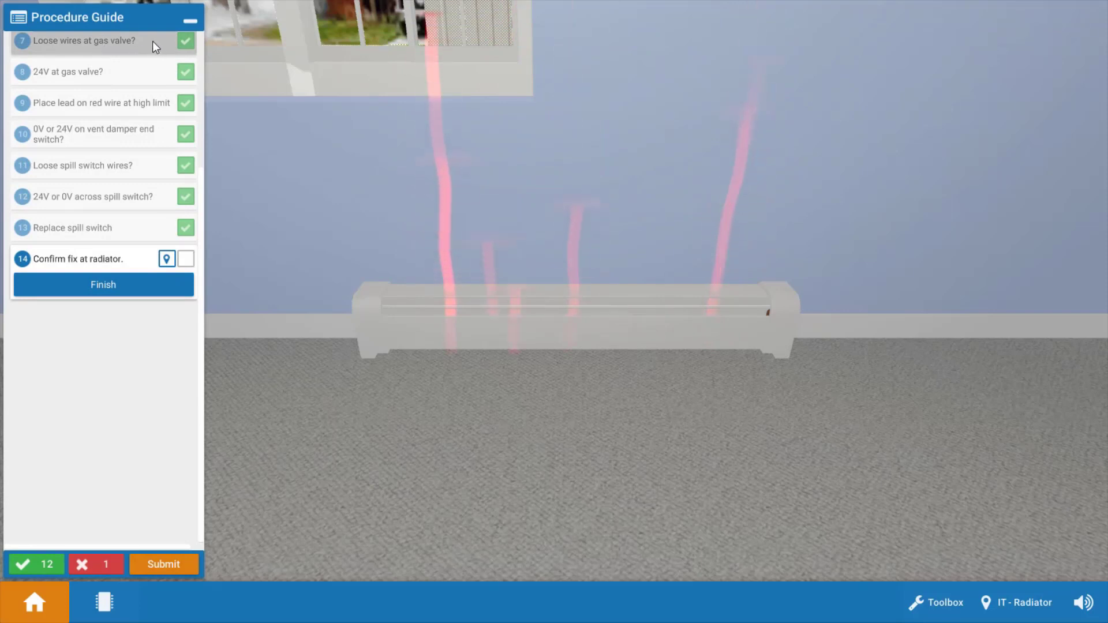
left_click(189, 19)
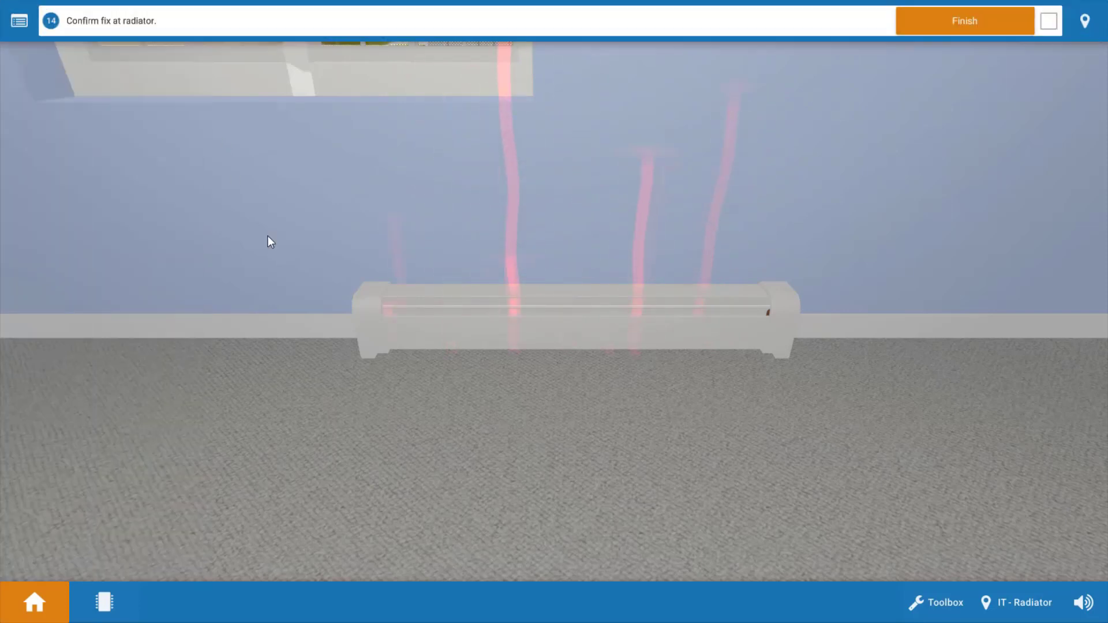